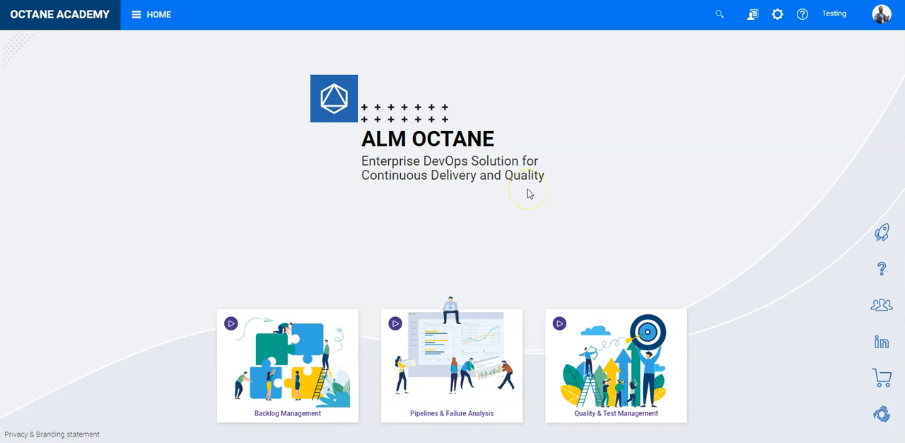
mouse_move(529, 194)
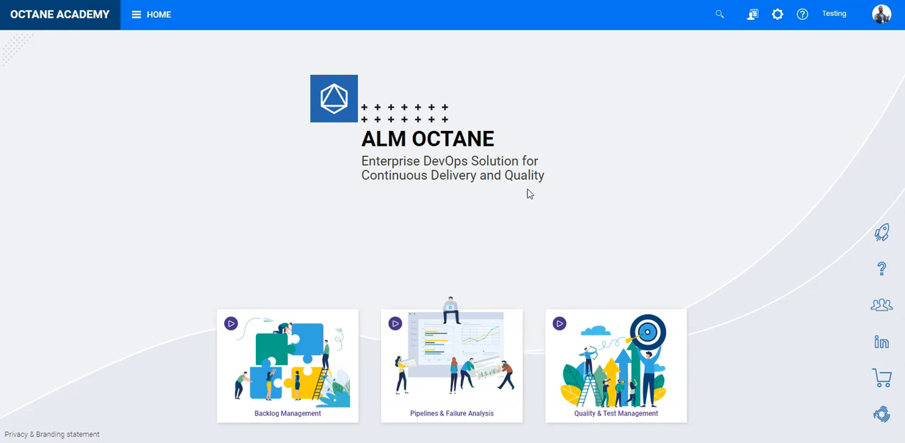
mouse_move(516, 188)
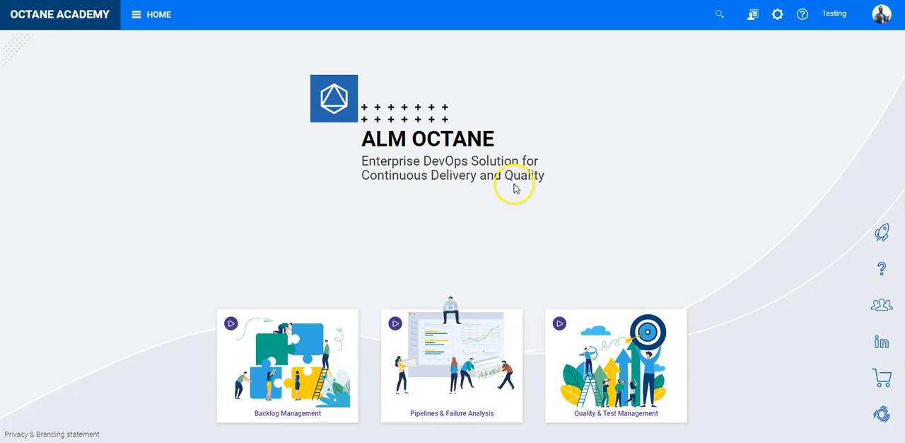
mouse_move(514, 185)
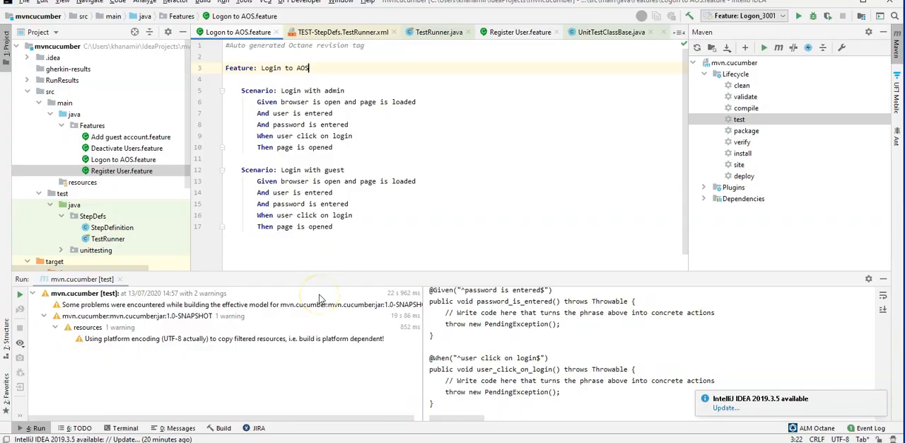
mouse_move(326, 308)
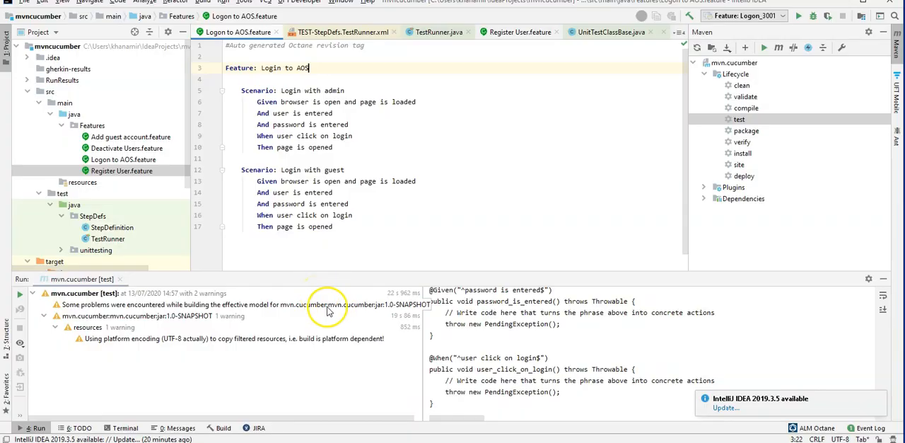
mouse_move(326, 293)
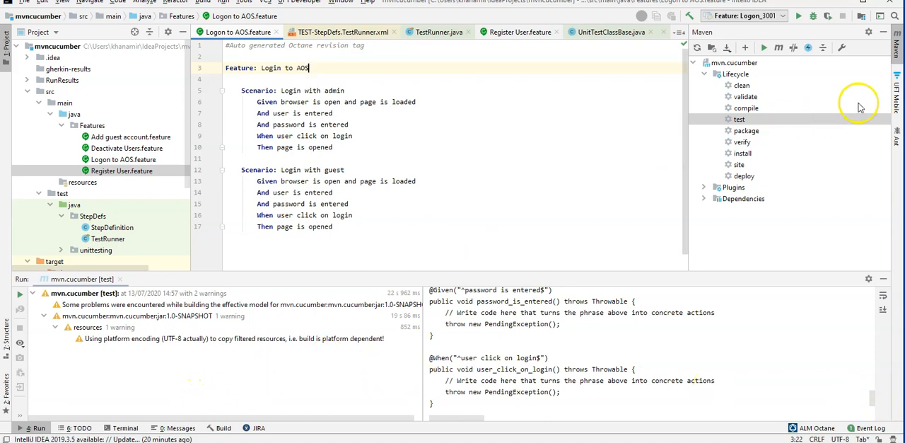
mouse_move(739, 119)
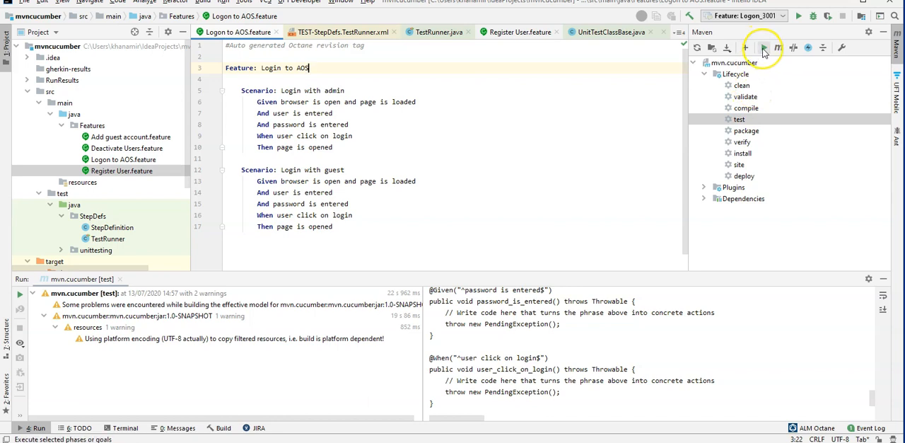
Run the Maven test lifecycle phase for the mvn.cucumber project from IntelliJ's Maven panel
click(763, 47)
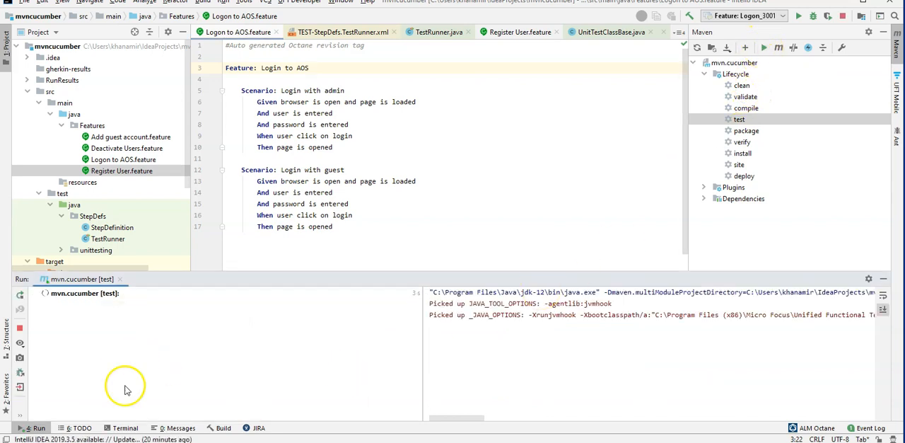
mouse_move(338, 368)
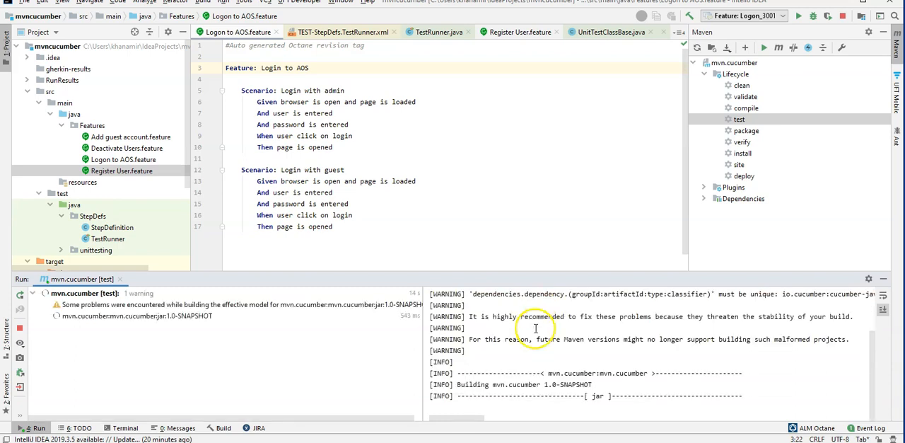
mouse_move(634, 328)
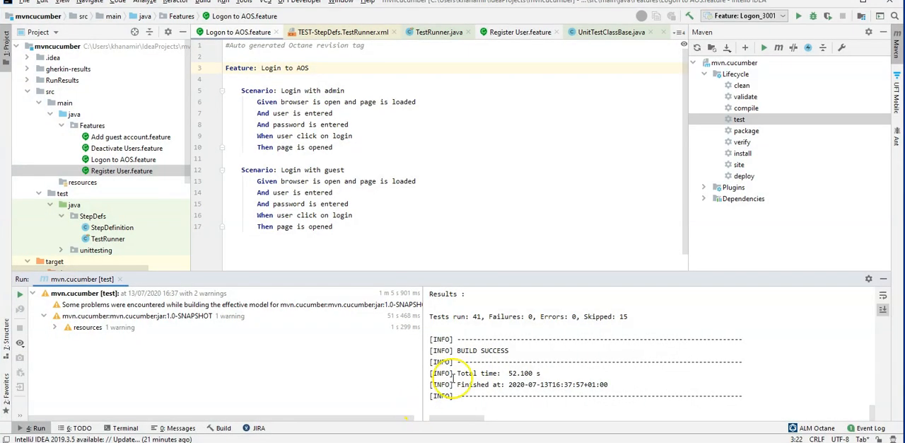
mouse_move(578, 305)
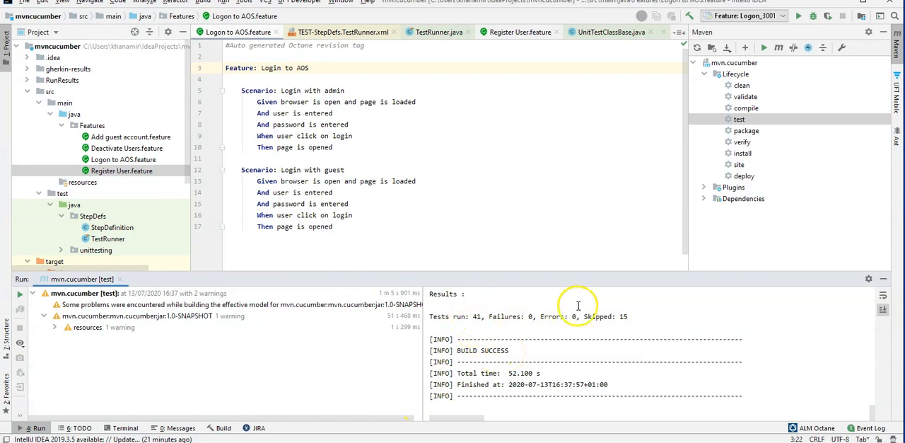
double_click(623, 316)
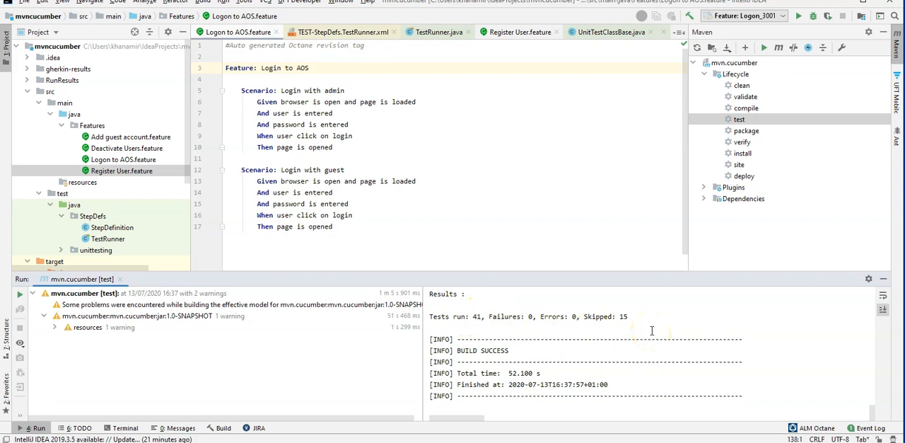
mouse_move(661, 349)
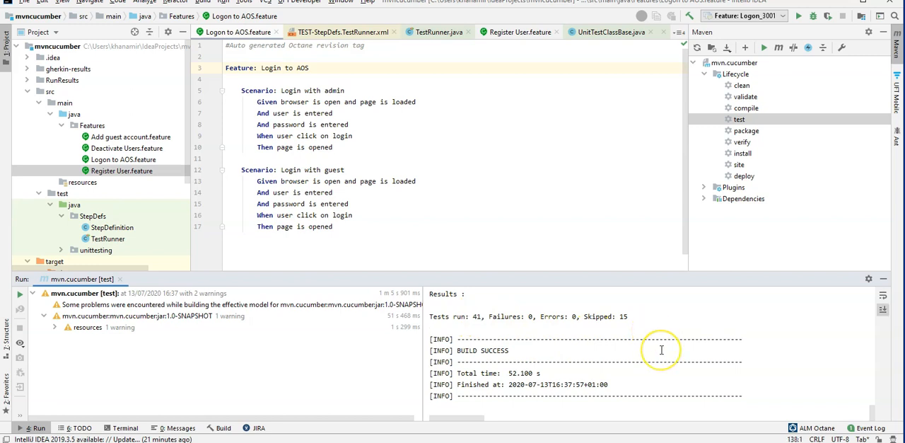
mouse_move(575, 298)
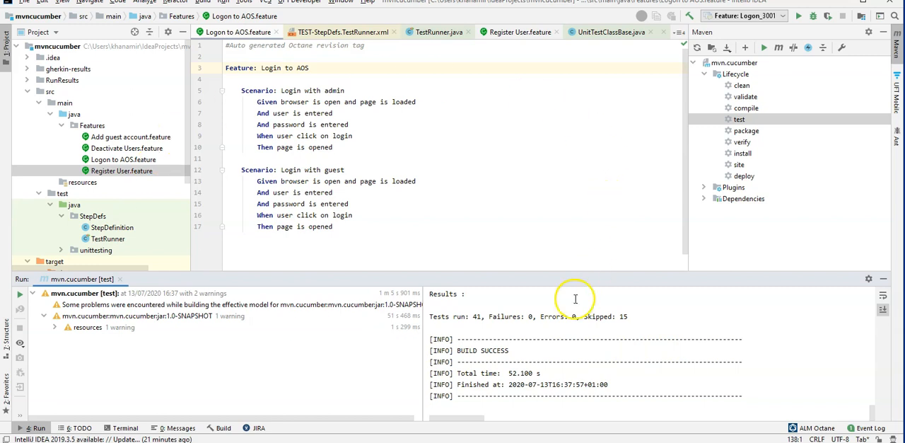
mouse_move(574, 93)
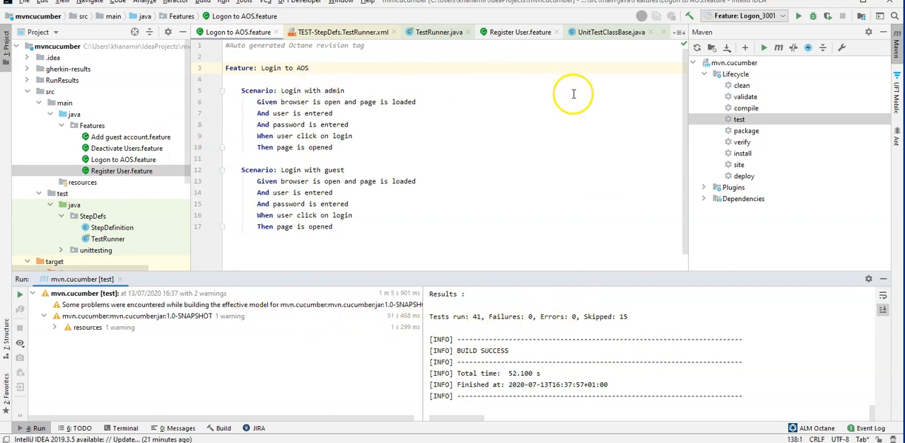
mouse_move(555, 173)
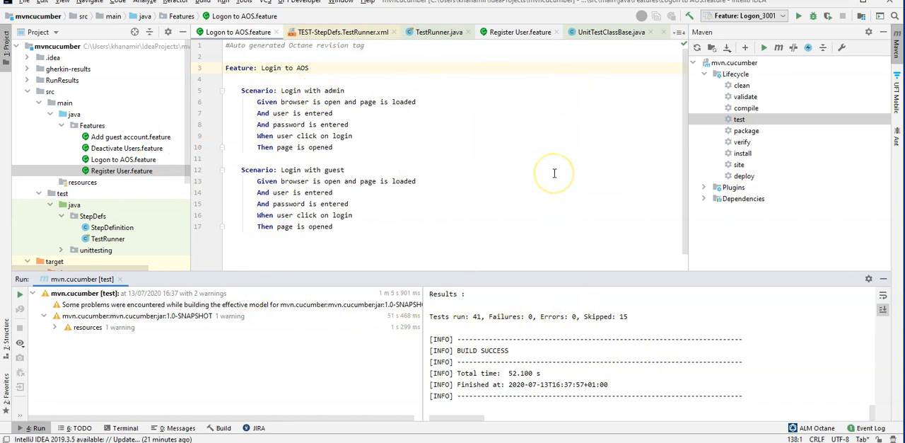
mouse_move(724, 151)
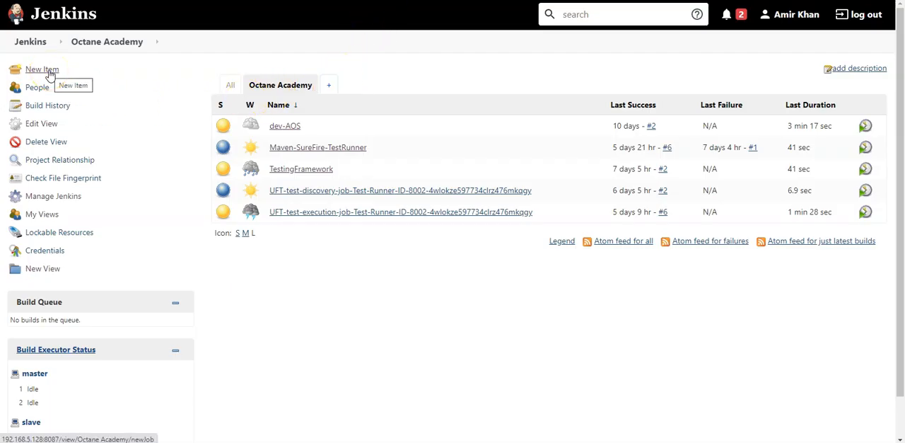
Sign back in to Jenkins as amir to start a new item
click(864, 15)
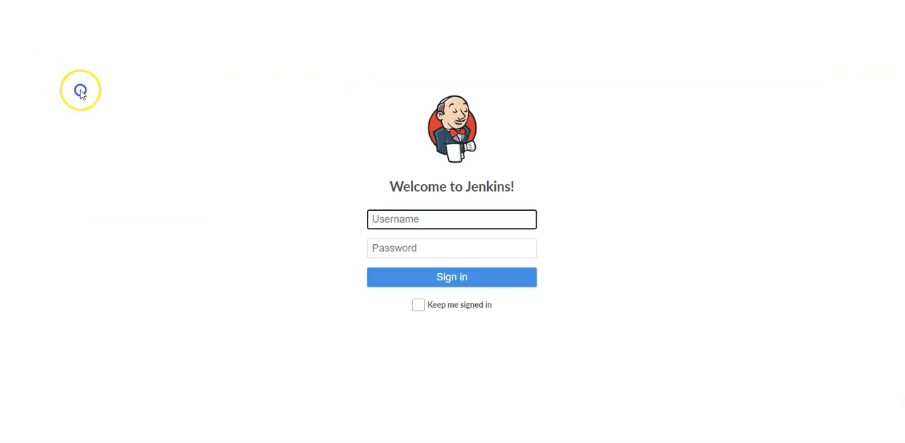
text(amir)
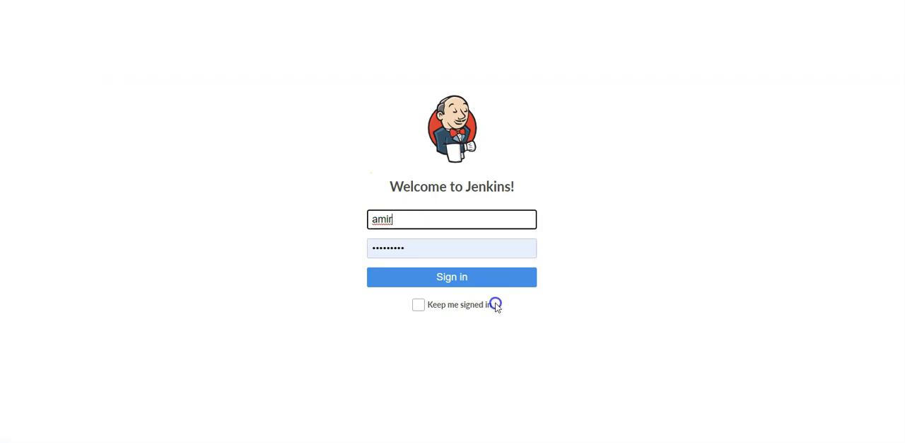
click(451, 276)
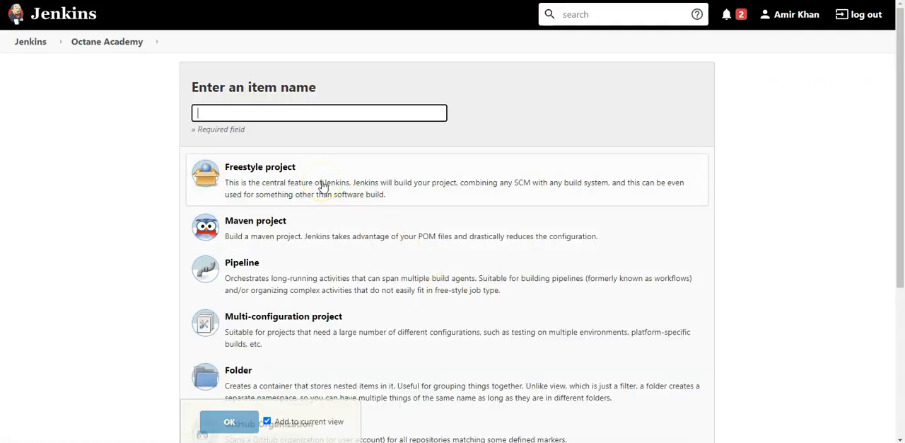
Create a freestyle job named cucumber-maven-test-project
text(cucumber-)
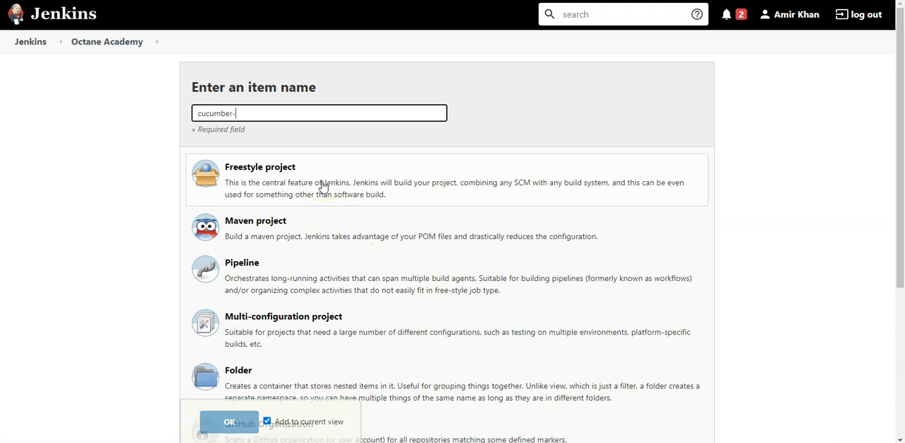
text(maven-)
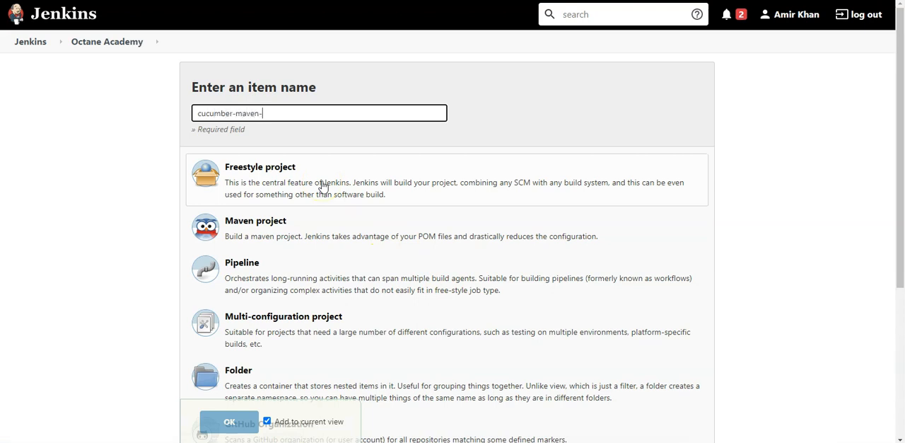
text(test-)
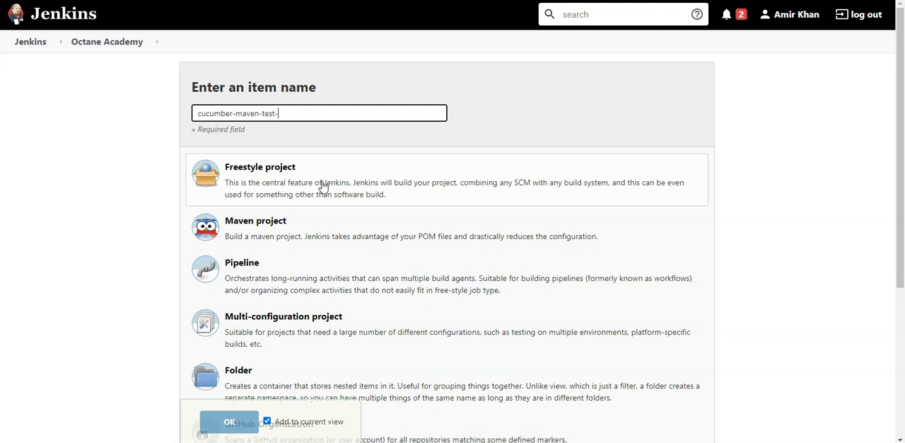
text(project)
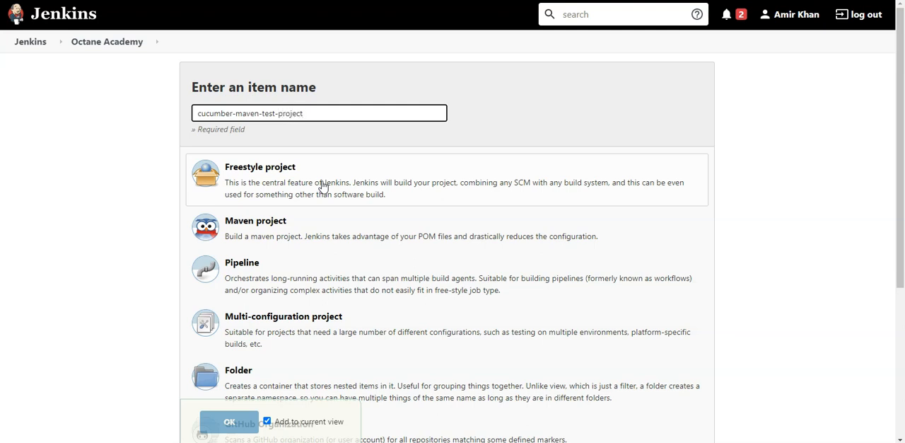
click(445, 179)
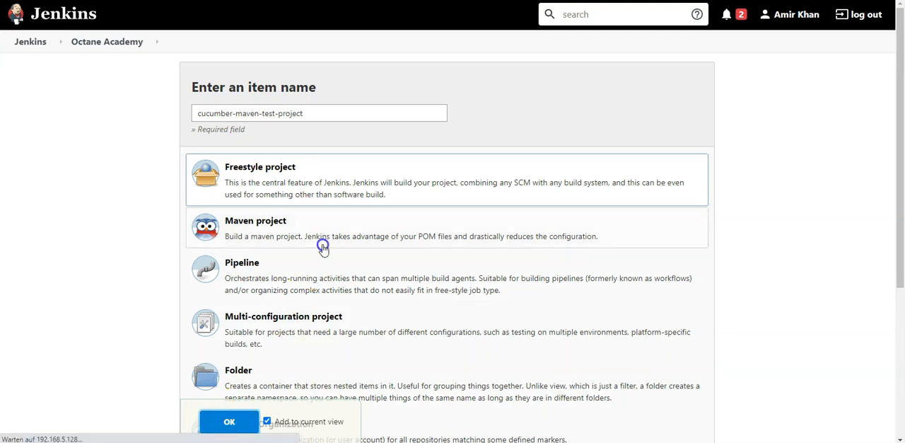
click(229, 420)
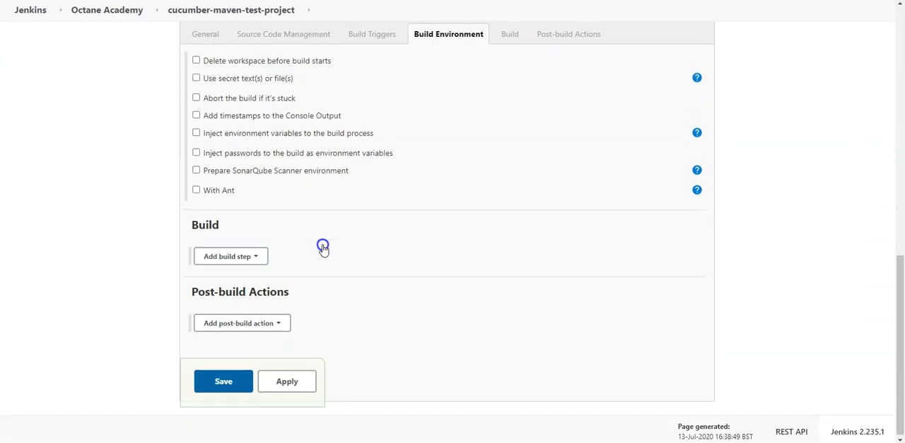
click(230, 255)
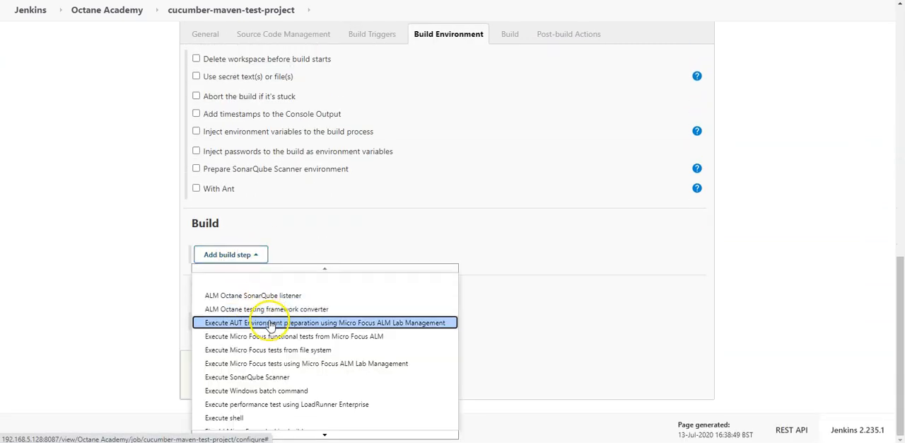
scroll(down, 3)
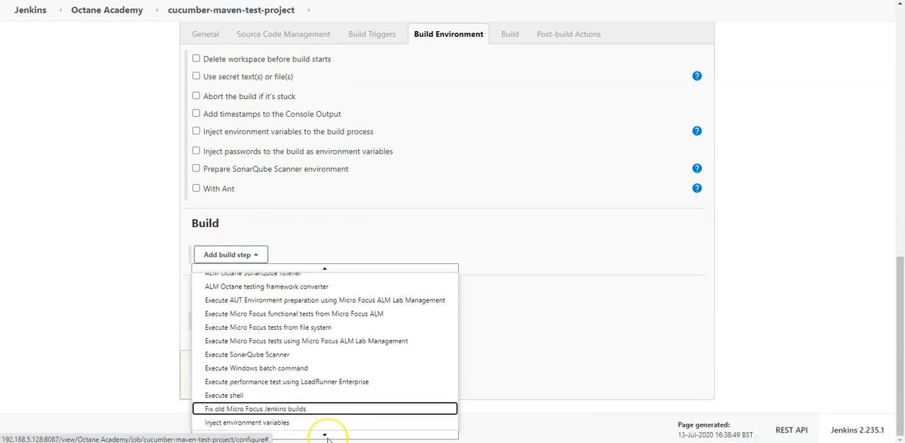
scroll(down, 3)
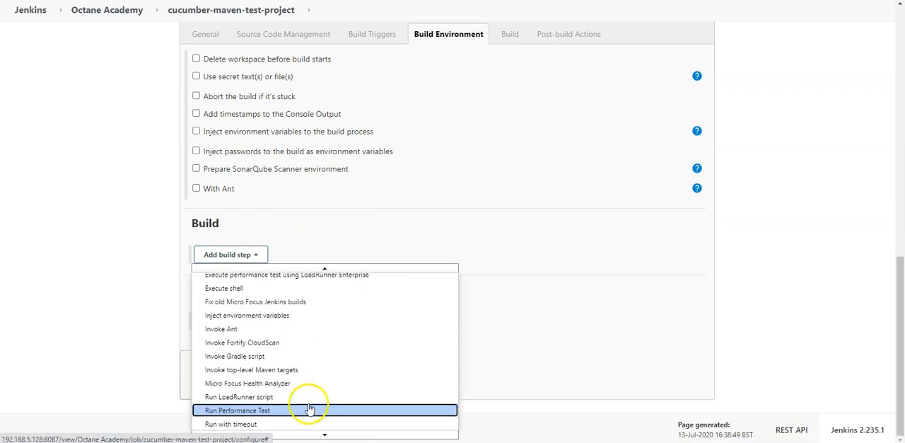
click(251, 369)
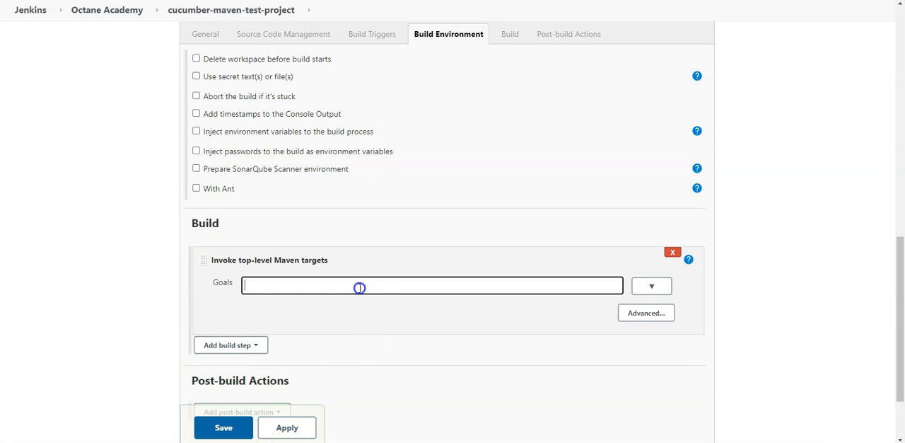
text(test)
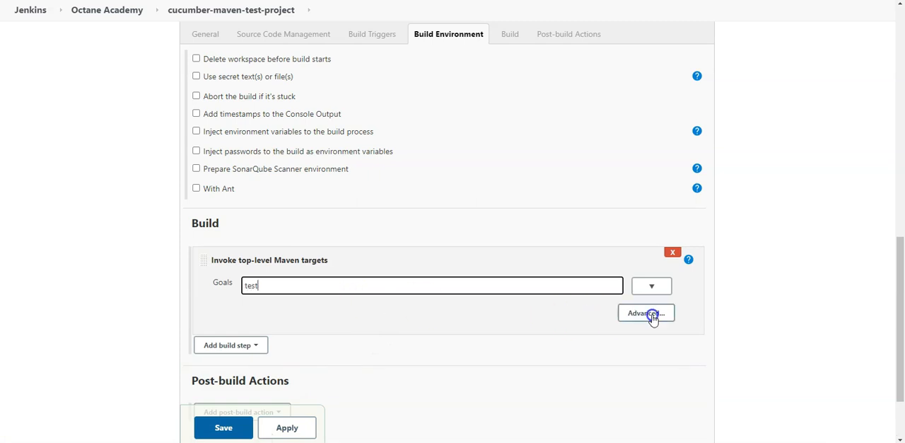
click(645, 312)
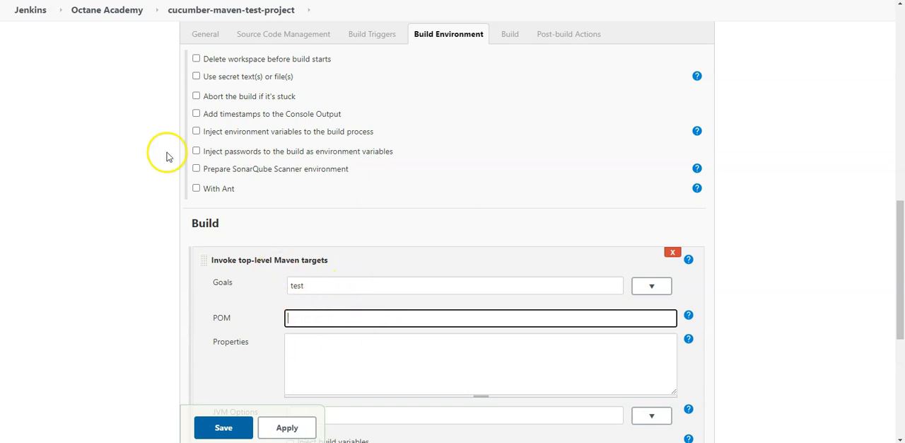
text(C:\Users\khanamir\IdeaProjects\mvncucumber\pom.xml)
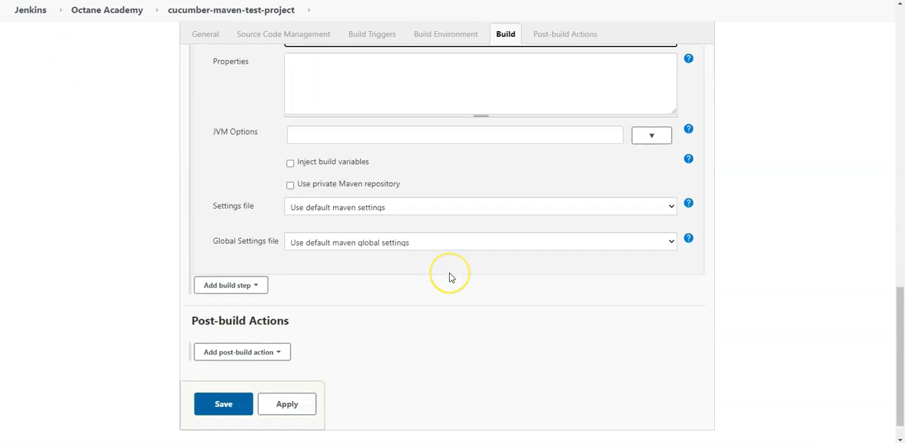
scroll(down, 3)
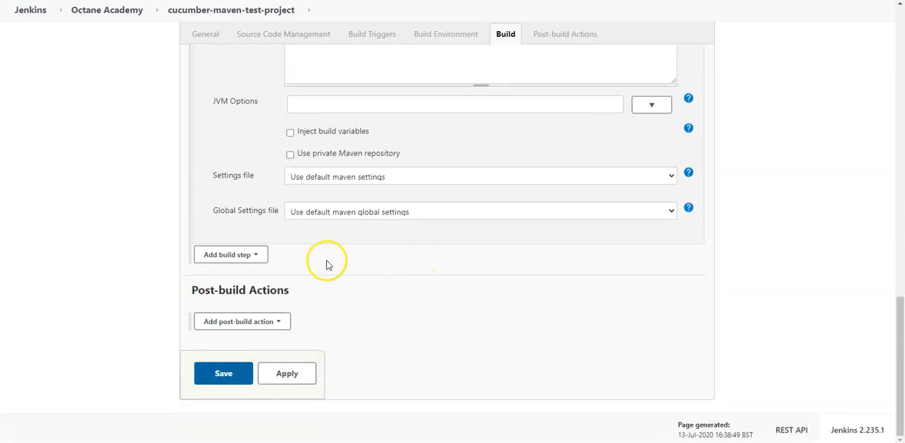
mouse_move(326, 276)
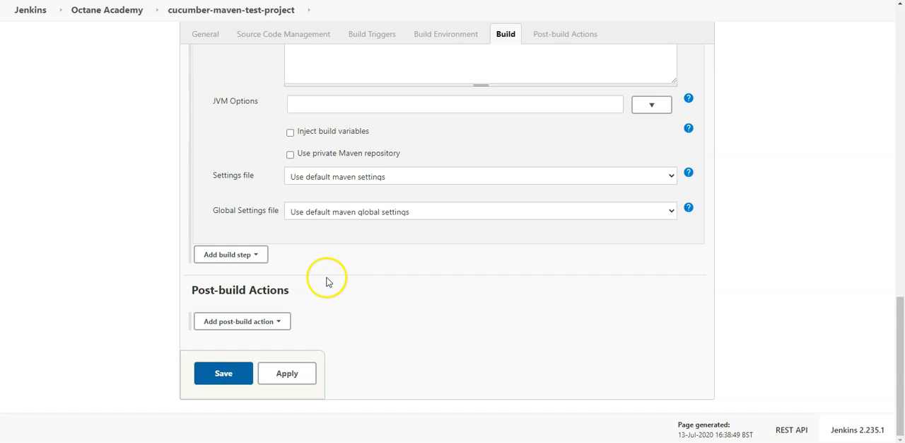
Add an ALM Octane Cucumber test reporter post-build action, leaving Cucumber report XMLs blank
click(241, 321)
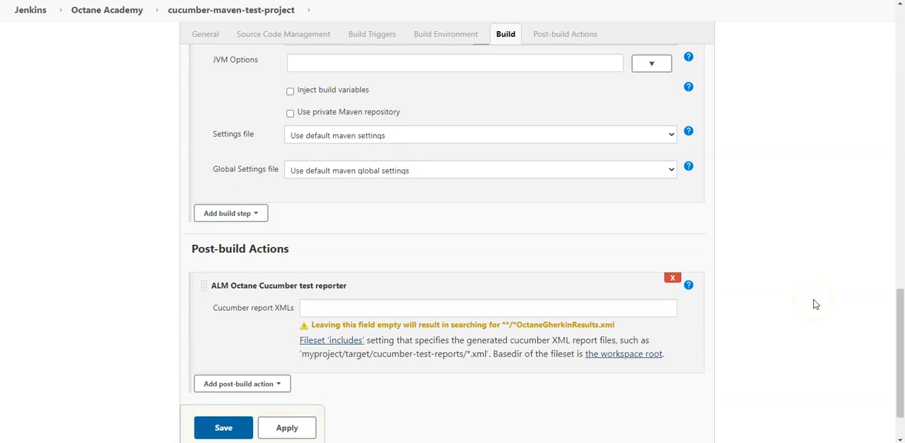
scroll(down, 3)
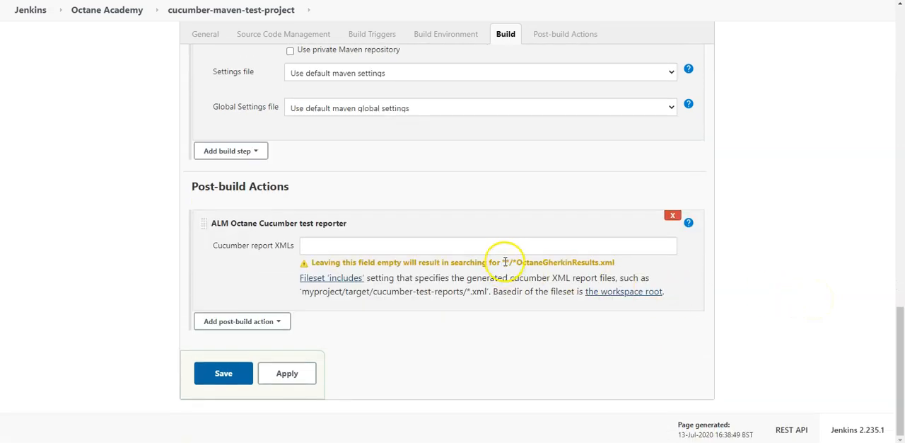
double_click(558, 262)
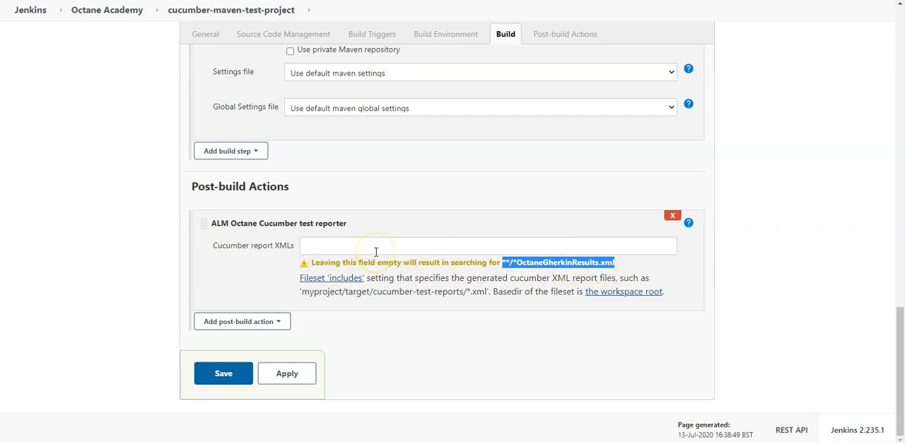
click(488, 245)
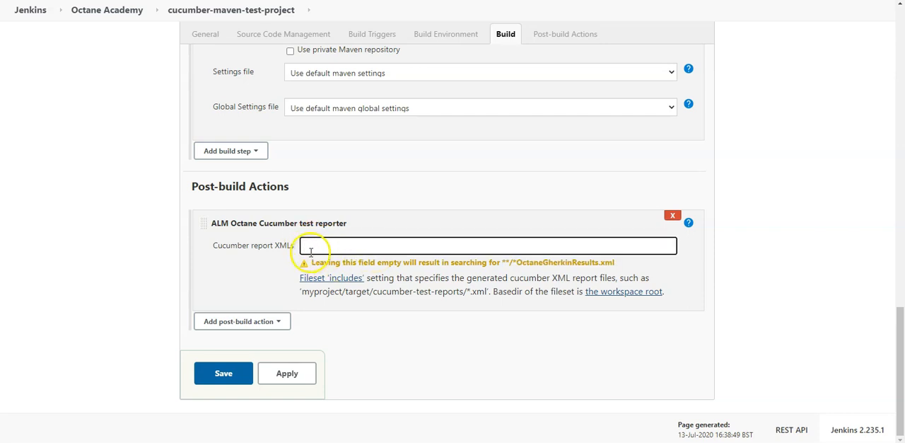
mouse_move(396, 113)
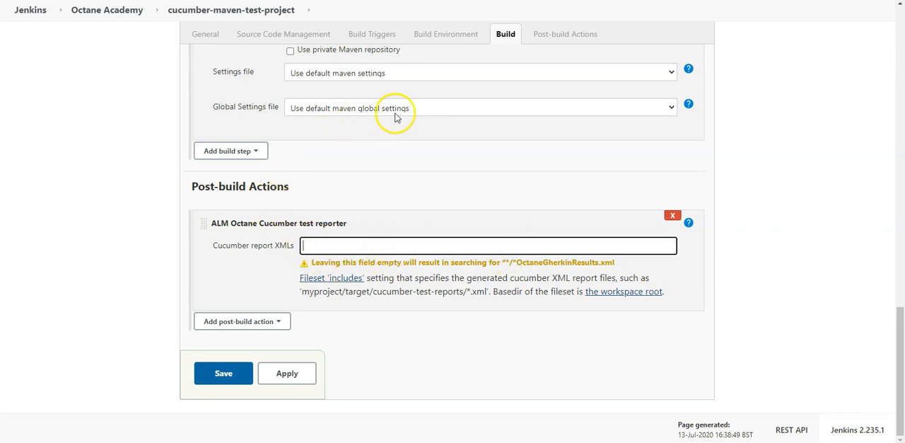
mouse_move(521, 261)
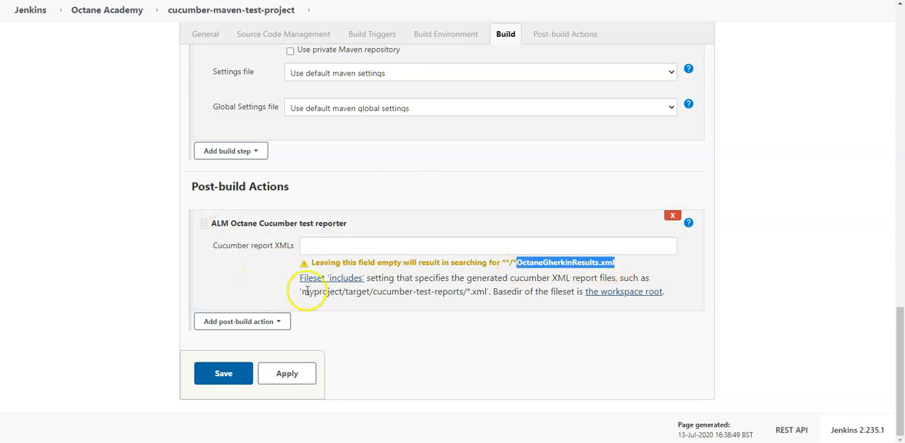
click(241, 321)
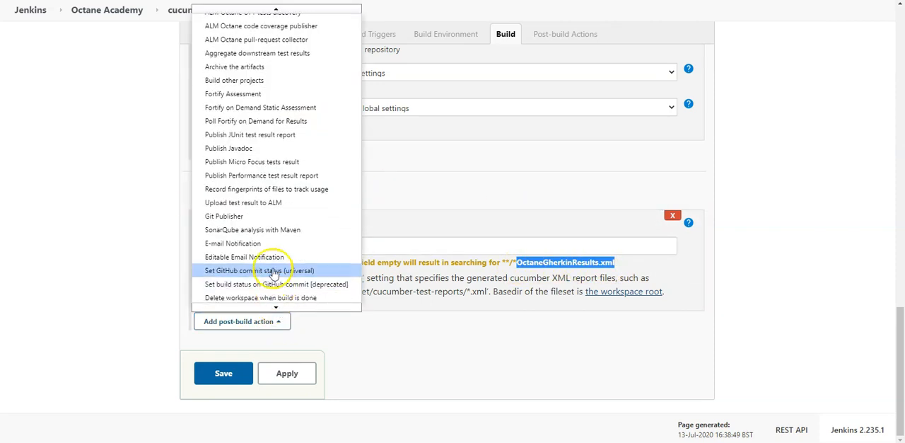
mouse_move(267, 189)
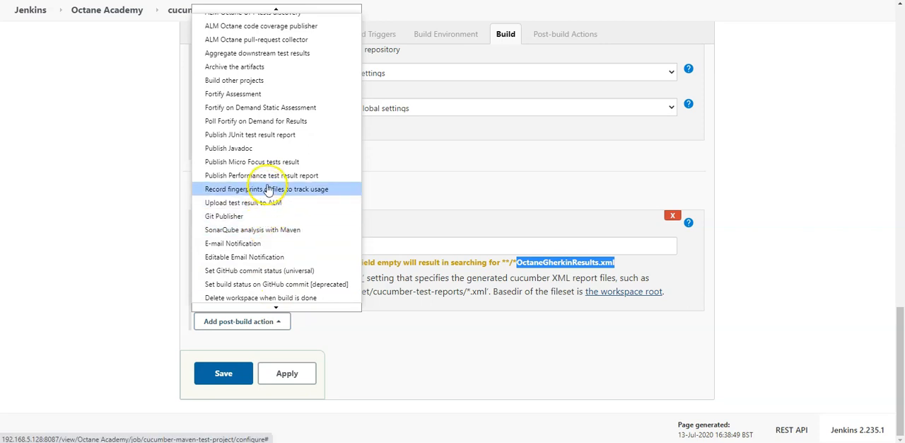
Add a Publish JUnit test result report action with Test report XMLs '**/**.xml'
click(250, 134)
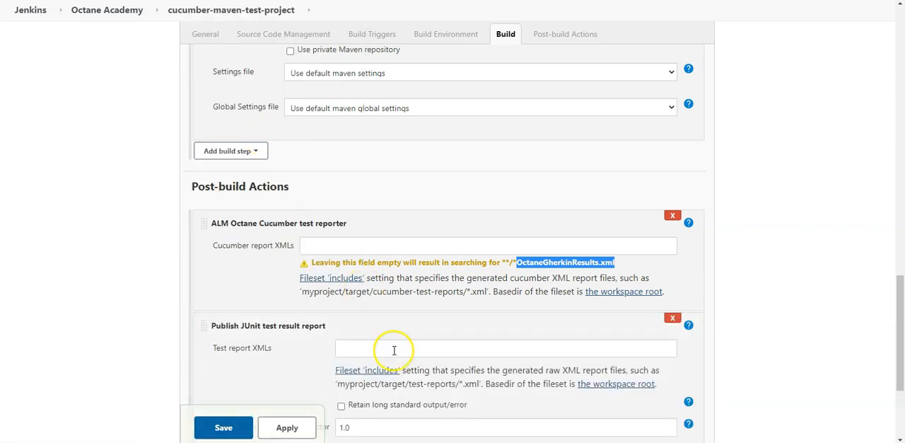
text(**/**.xml)
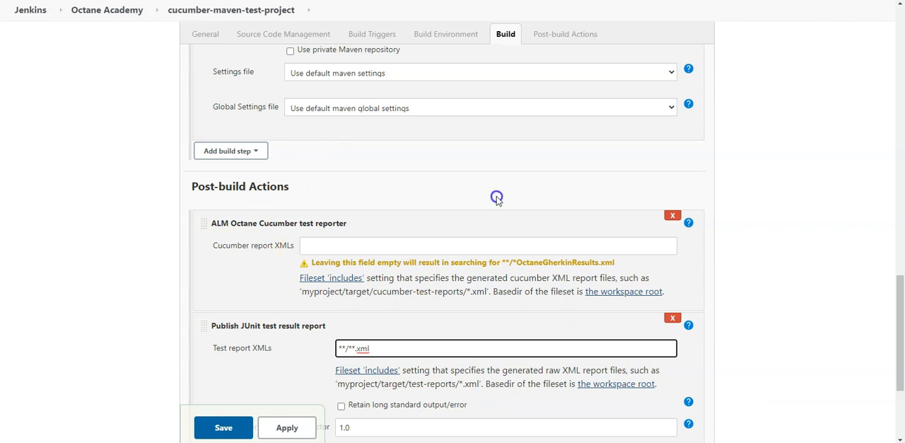
scroll(up, 3)
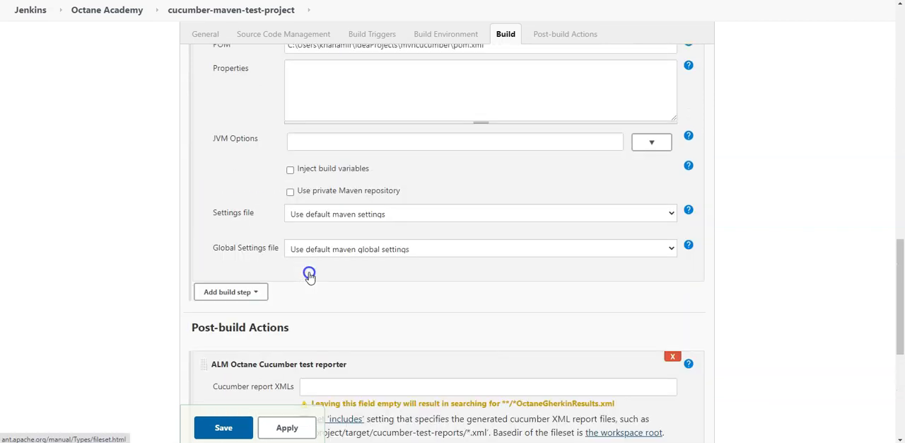
scroll(up, 3)
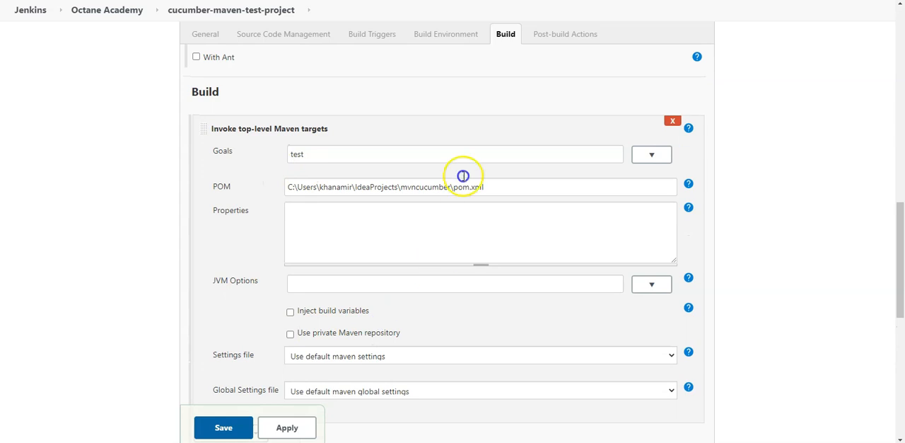
scroll(down, 3)
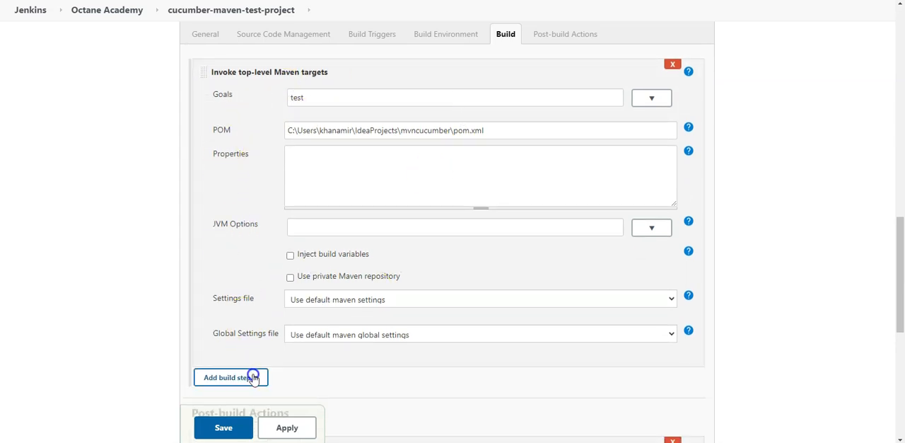
Add two Execute Windows batch command steps, the first moving OctaneGherkinResults.xml into the workspace
click(230, 377)
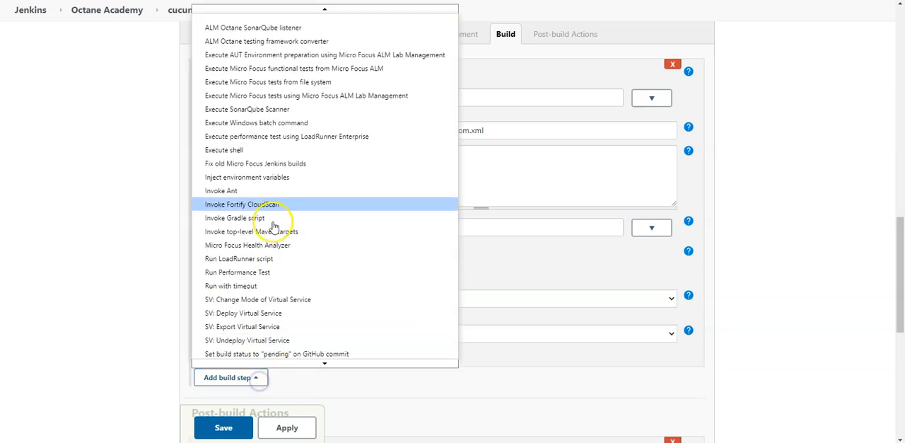
mouse_move(280, 122)
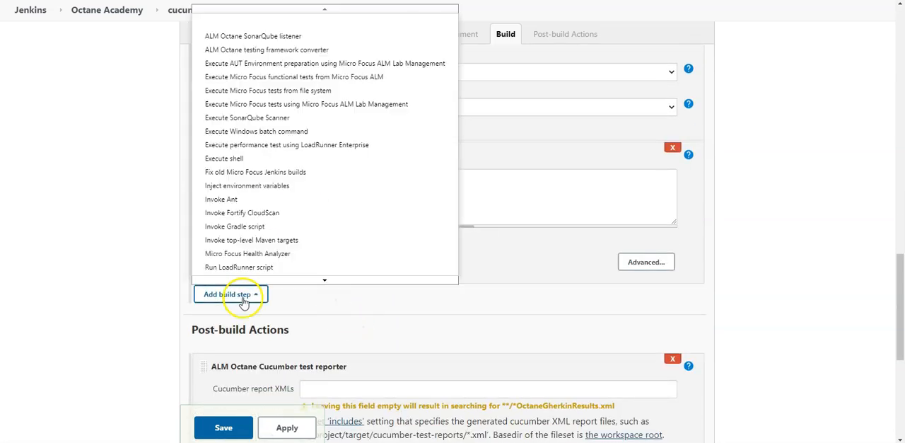
click(256, 131)
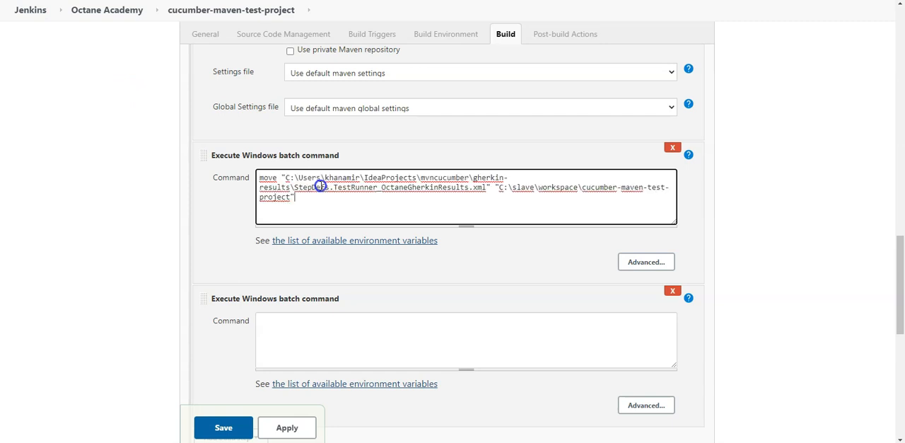
mouse_move(476, 191)
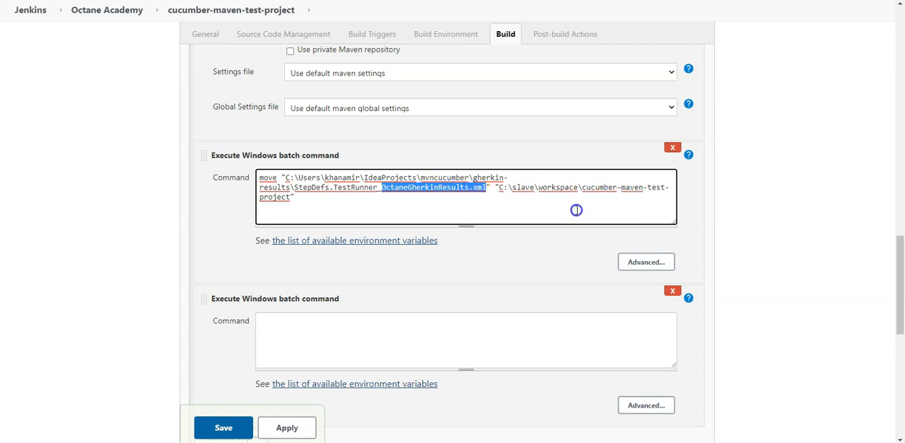
mouse_move(369, 210)
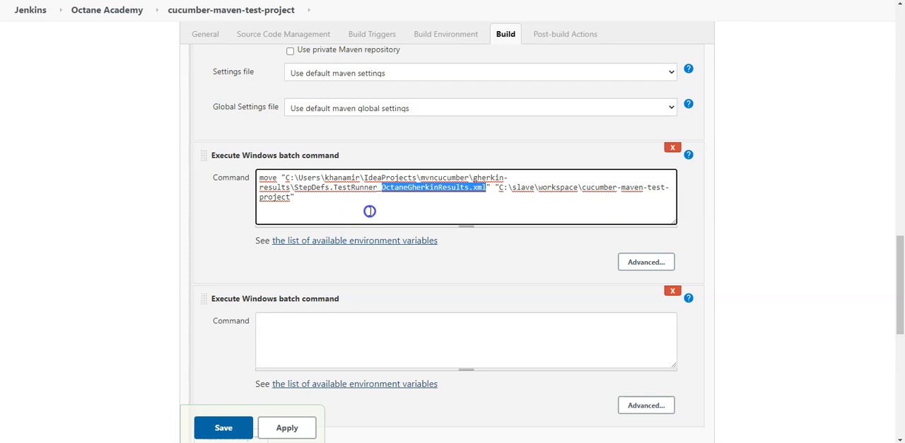
mouse_move(318, 342)
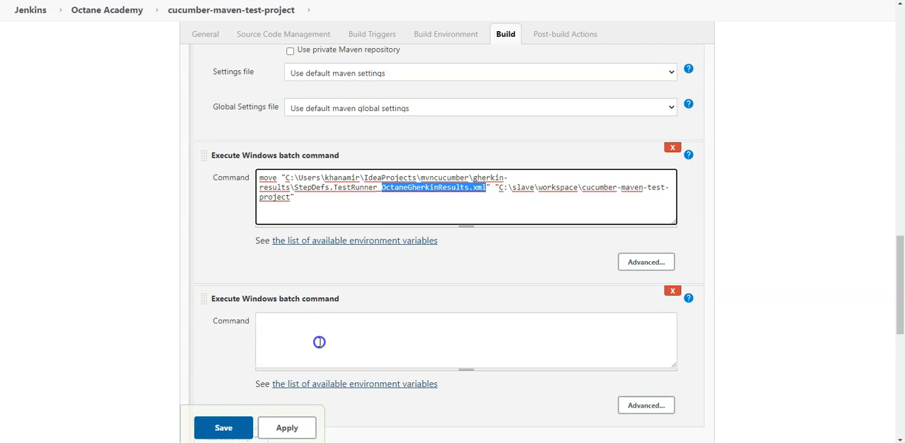
Enter a move command for junitResult.xml into C:\slave\workspace, then save the job
click(465, 340)
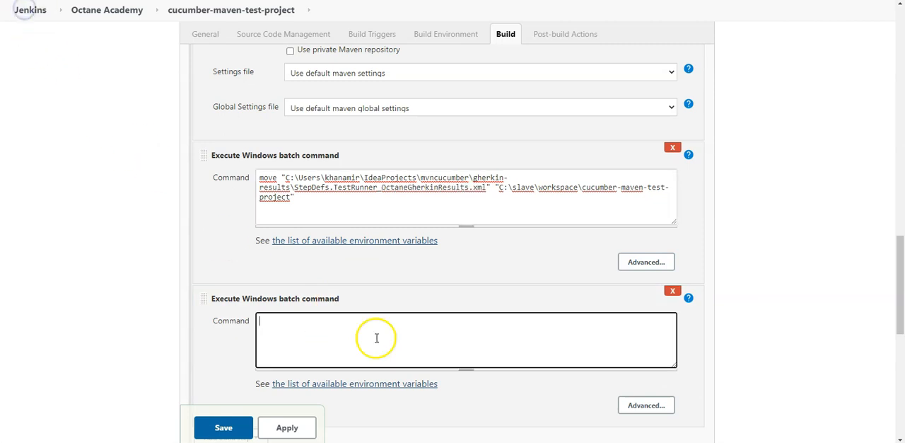
text(move "C:\Users\khanamir\IdeaProjects\mvncucumber\junitResult.xml" "C:\slave\workspace\cucumber-maven-test-project")
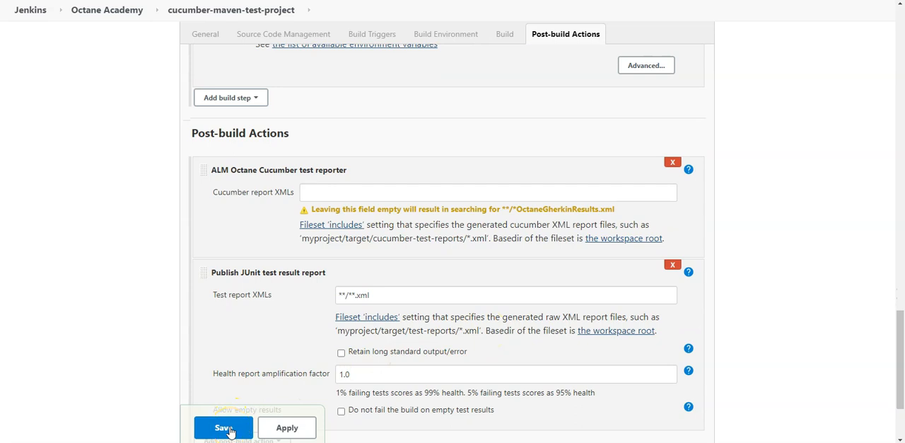
click(223, 427)
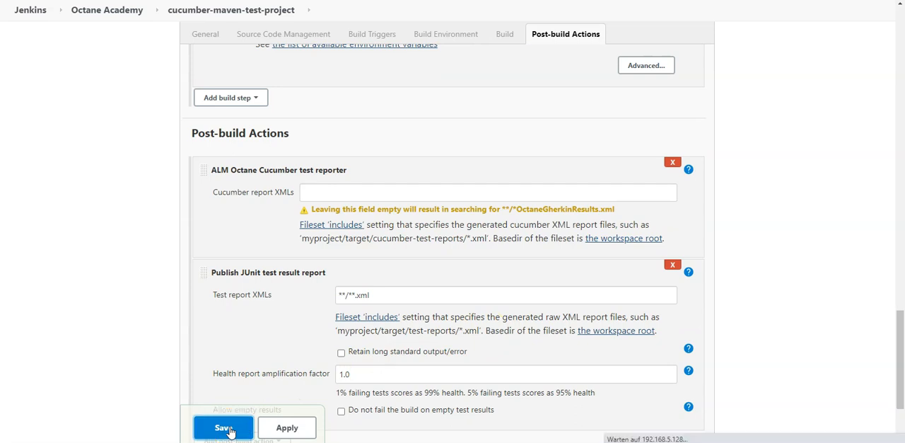
Open the saved cucumber-maven-test-project status page, which has no builds yet
click(224, 427)
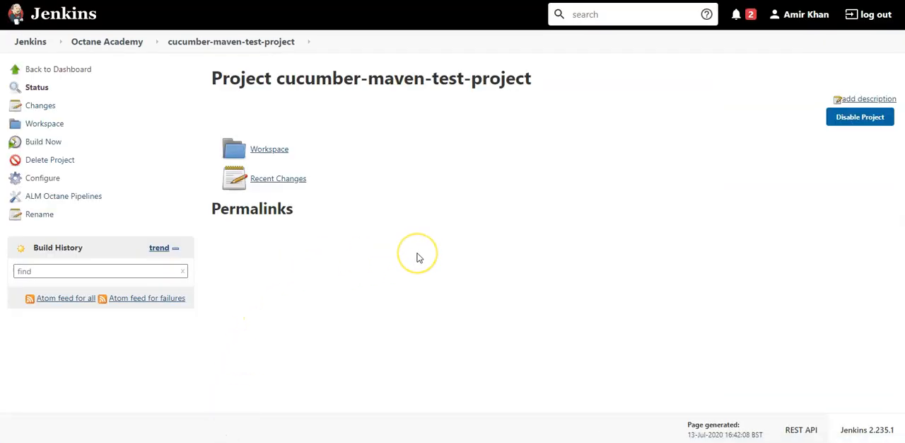
mouse_move(151, 64)
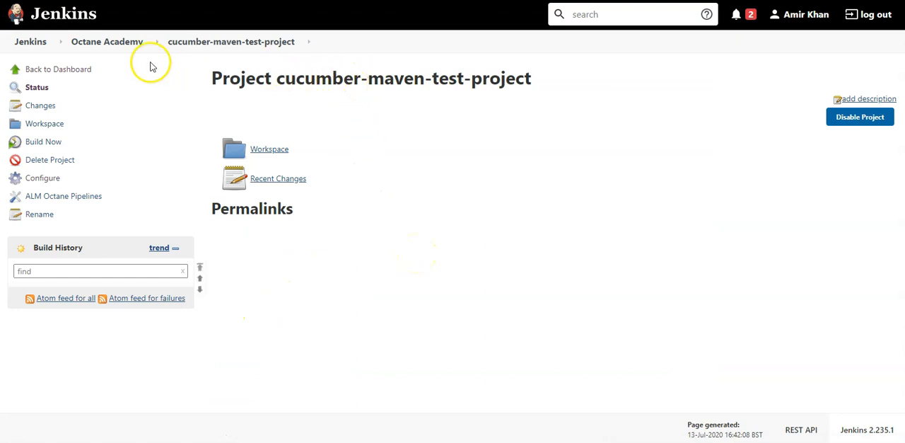
mouse_move(364, 145)
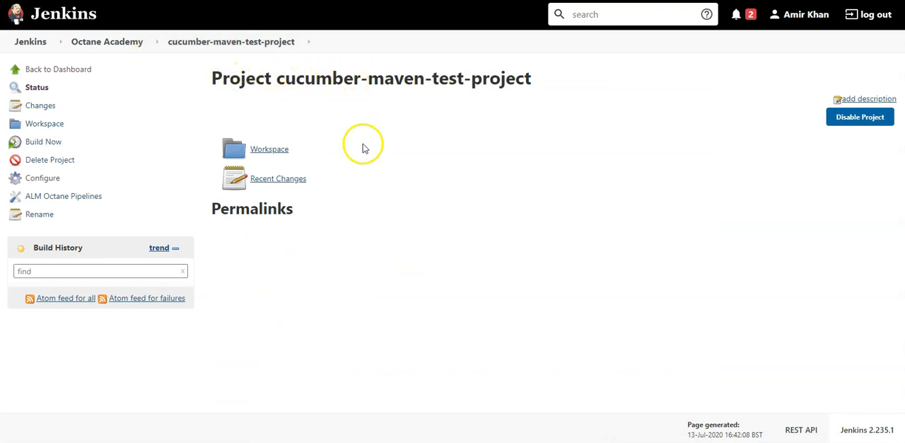
mouse_move(355, 133)
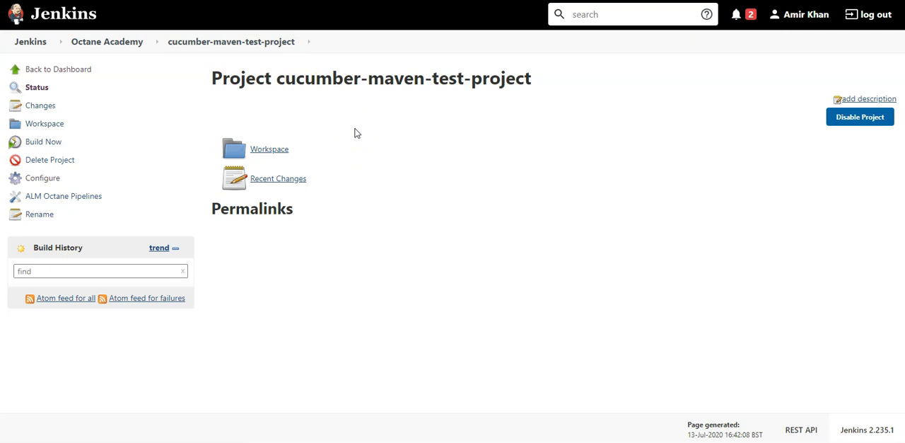
mouse_move(231, 41)
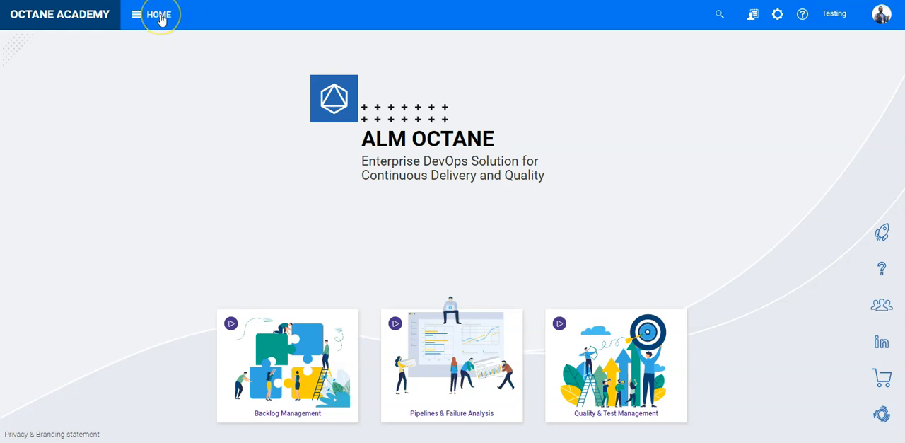
Go to ALM Octane's Pipelines module and start a new pipeline form
click(136, 14)
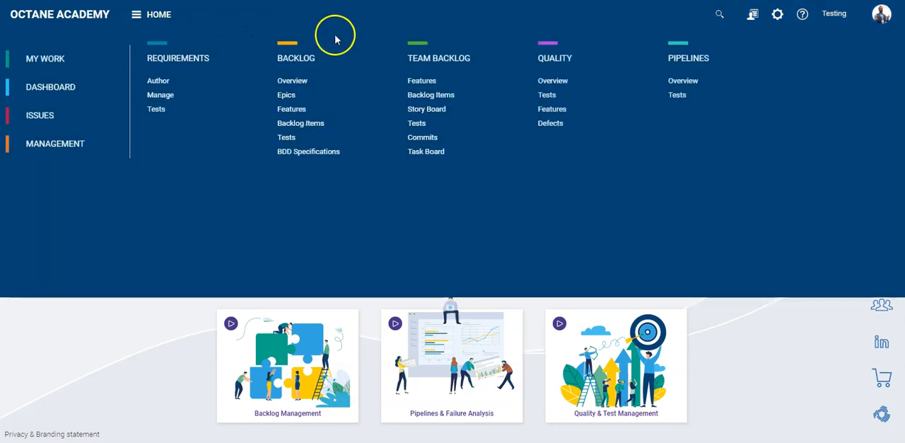
click(683, 80)
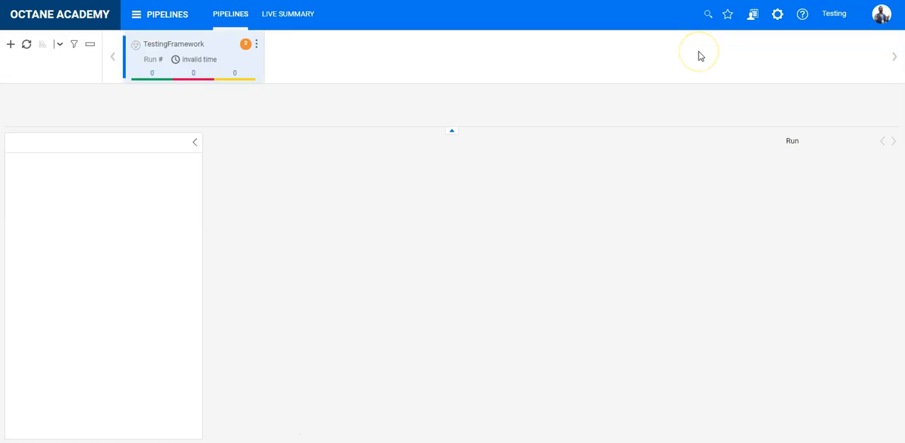
click(190, 44)
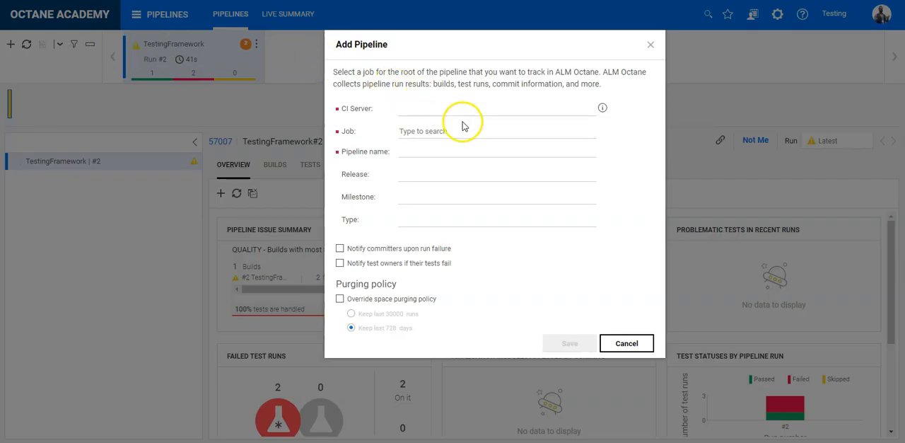
Save pipeline cucumber-maven-test-project on Jenkins, rooted on that job, with type test
click(495, 108)
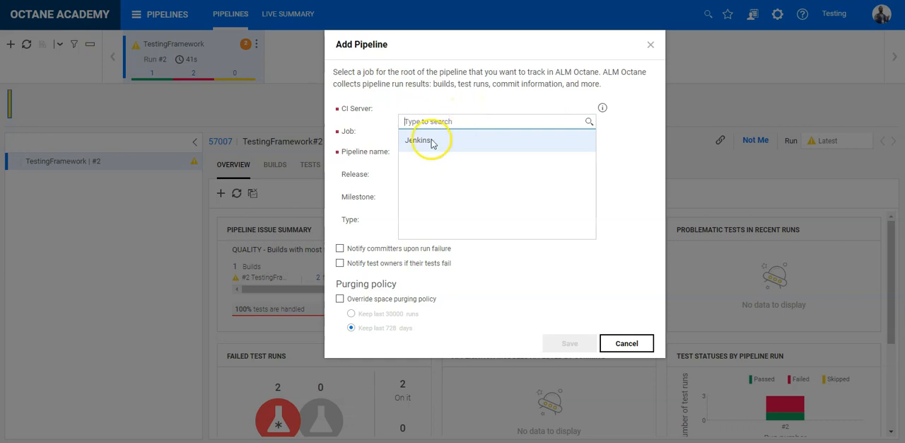
click(418, 140)
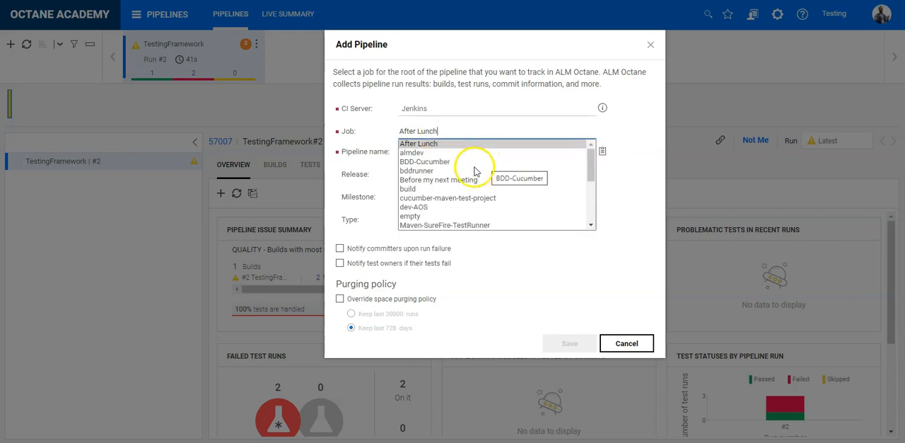
mouse_move(432, 205)
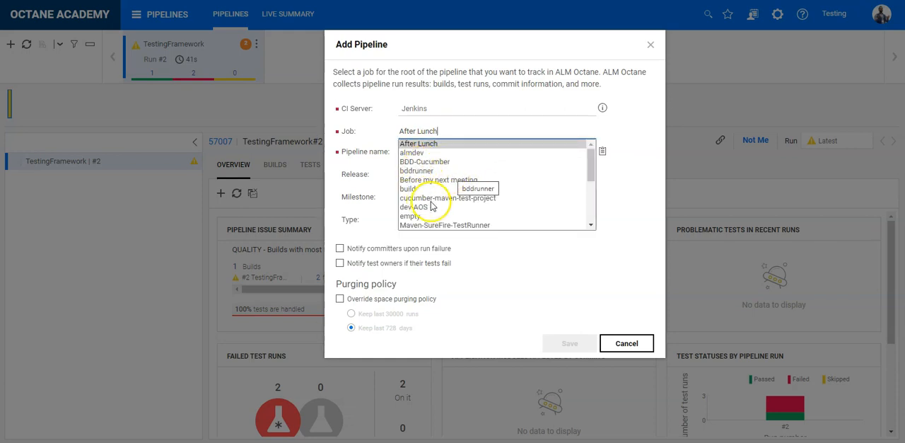
mouse_move(424, 197)
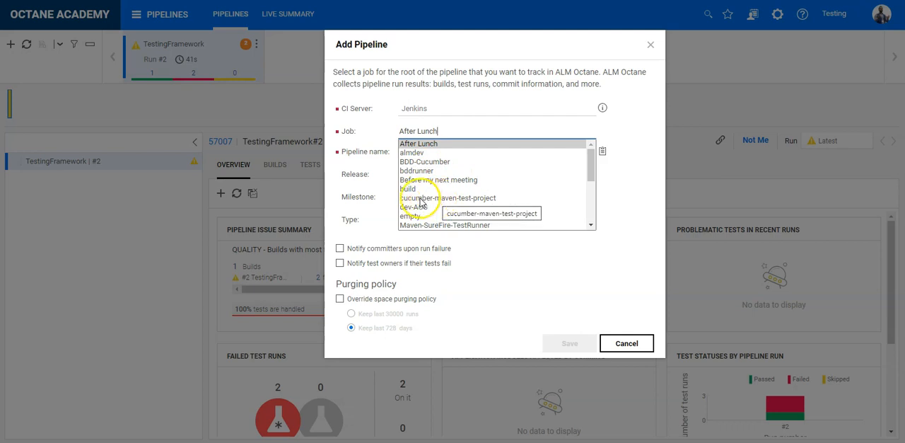
click(446, 197)
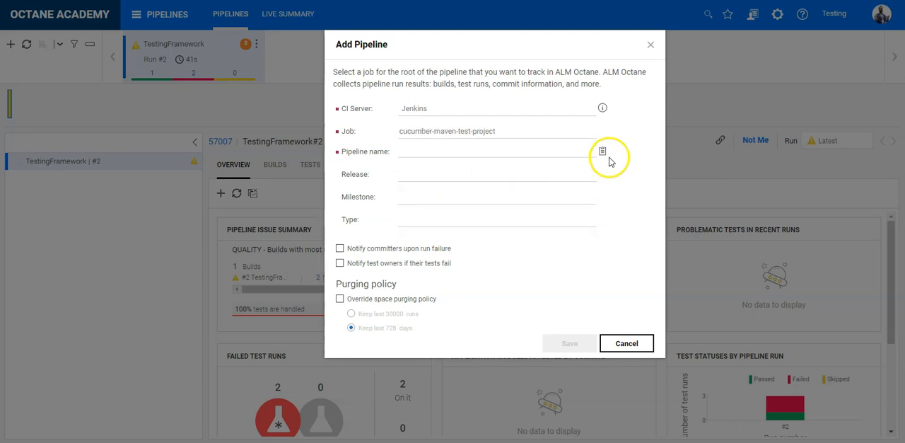
click(601, 152)
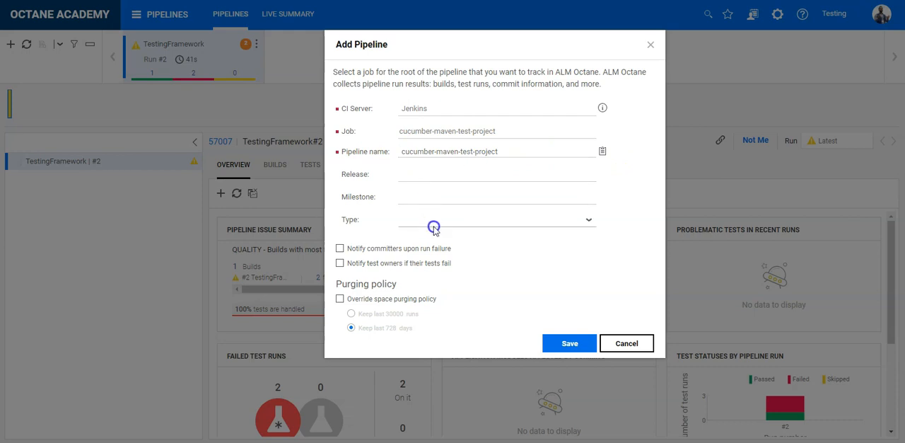
click(495, 218)
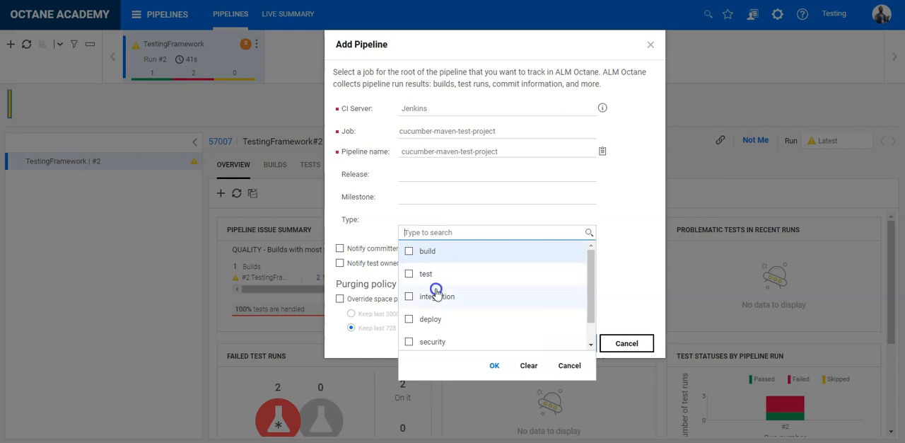
click(426, 273)
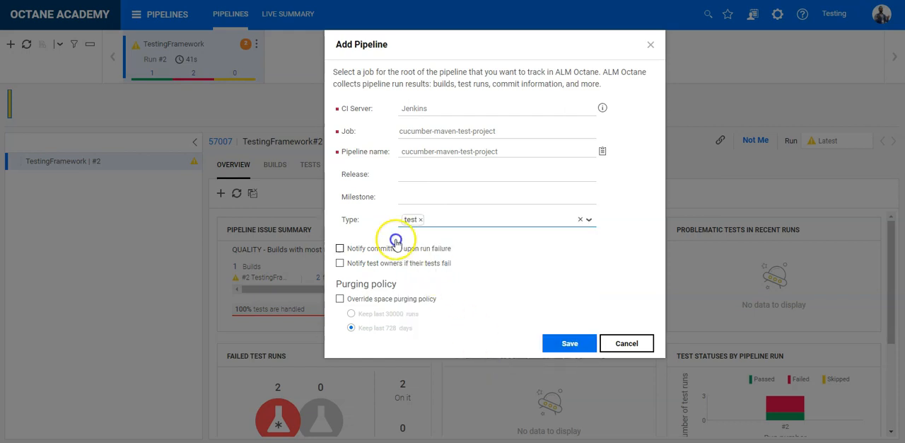
mouse_move(560, 333)
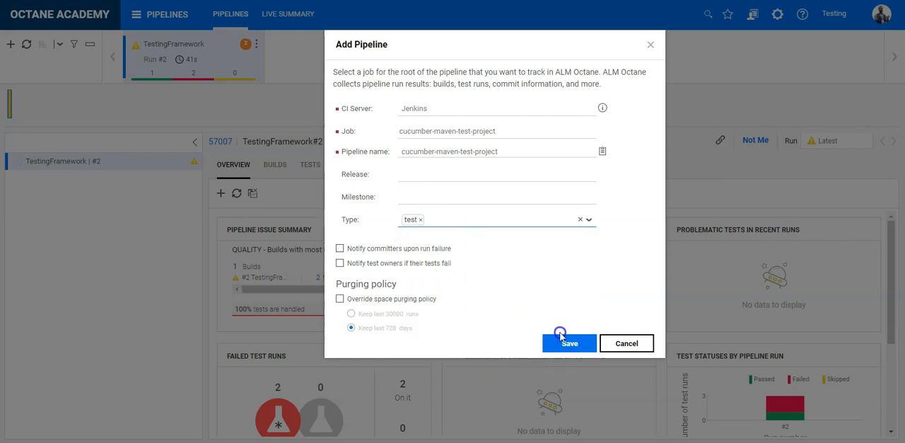
click(569, 343)
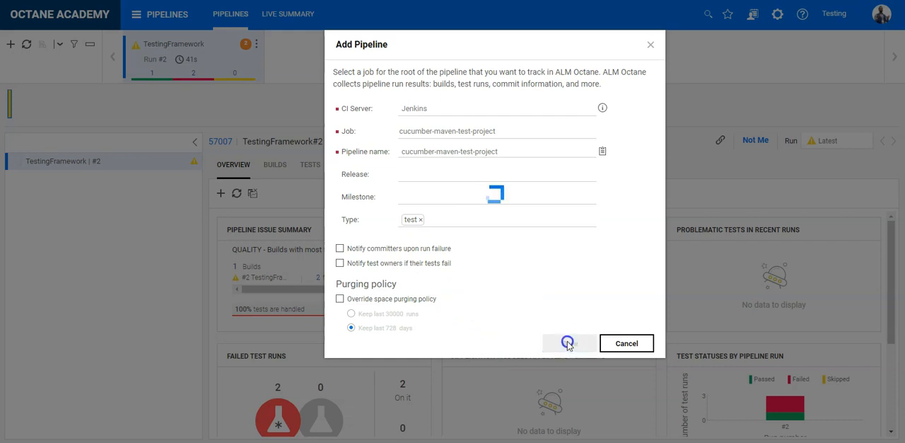
click(568, 343)
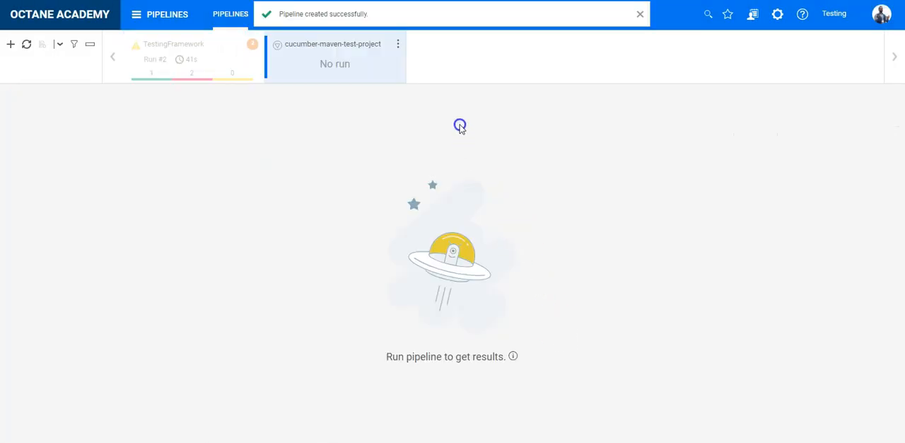
View the cucumber-maven-test-project pipeline's details from its card's actions menu
click(639, 13)
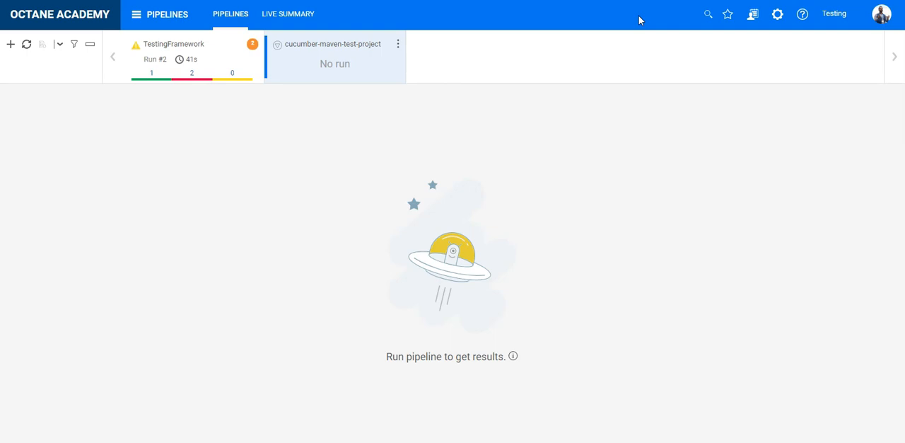
mouse_move(399, 44)
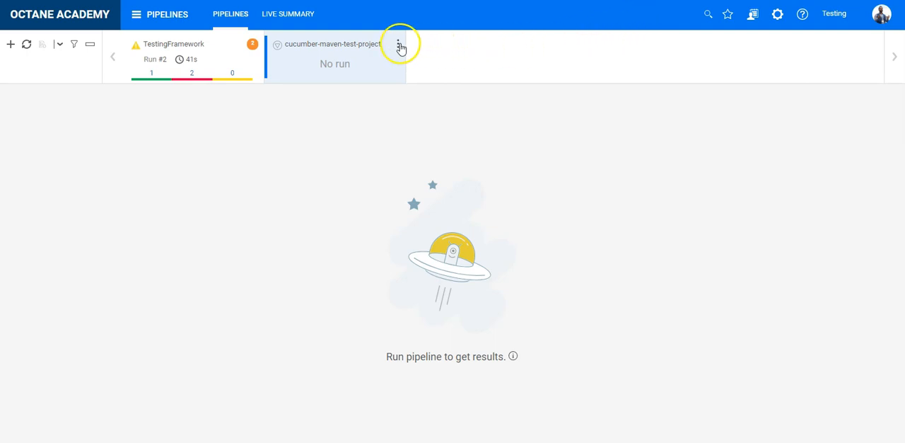
mouse_move(403, 48)
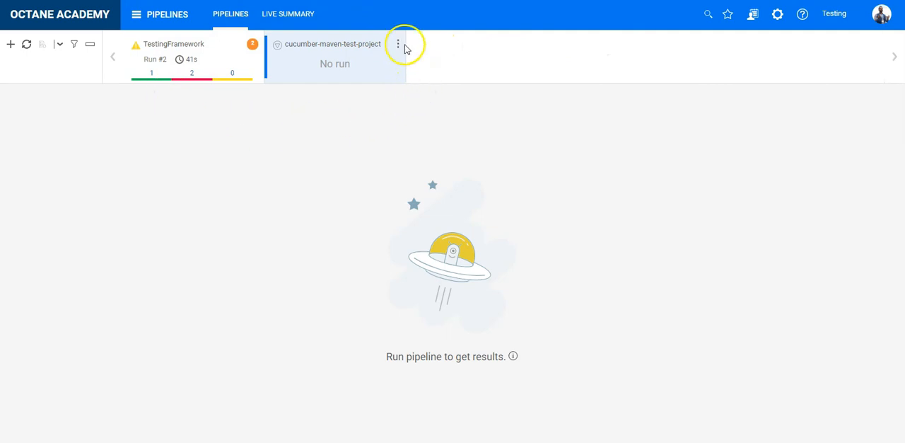
click(398, 44)
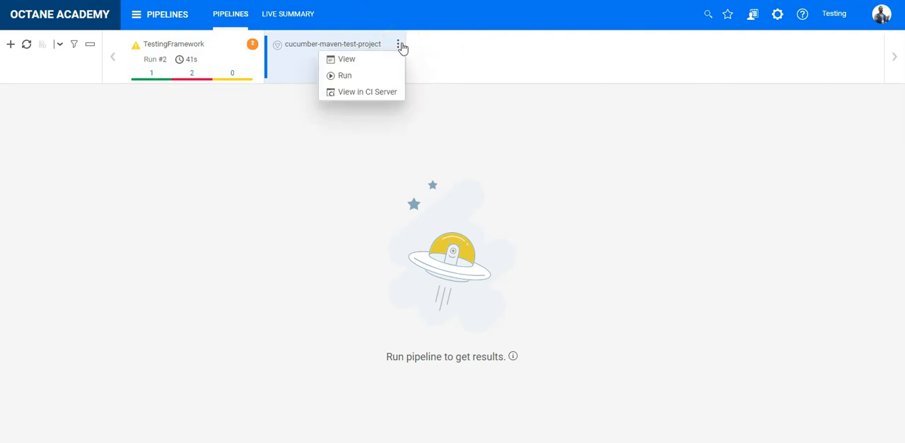
click(346, 59)
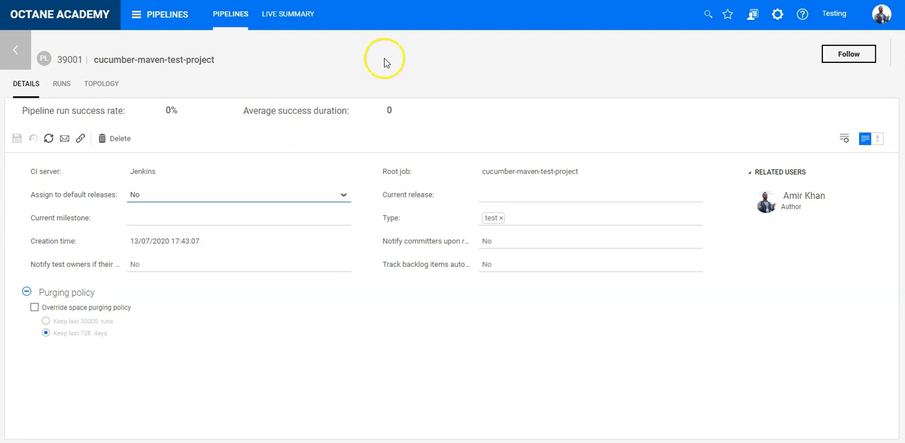
Show the pipeline topology and set new BDD content to inject as Gherkin tests
click(101, 83)
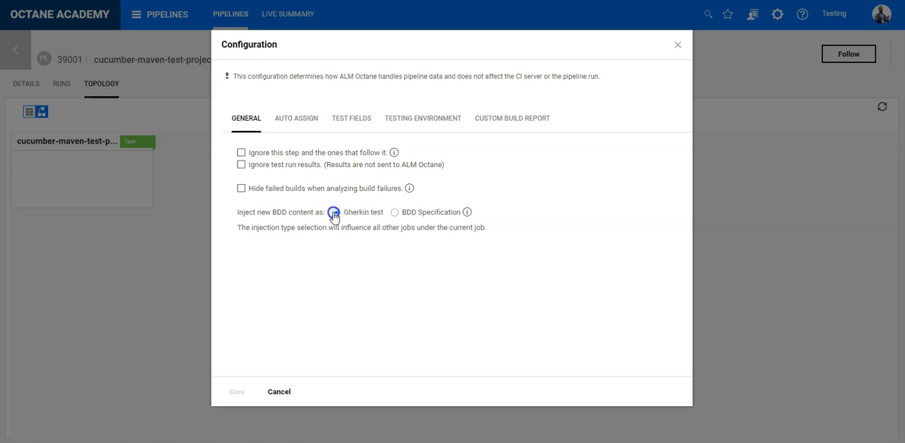
click(336, 212)
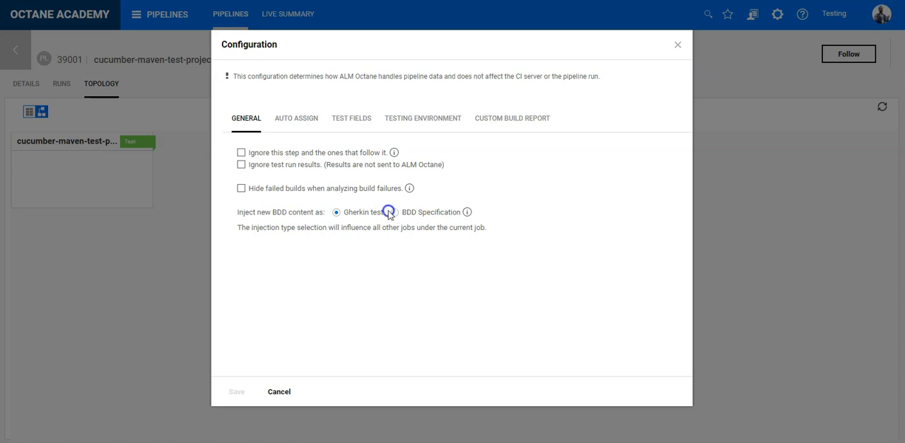
mouse_move(375, 215)
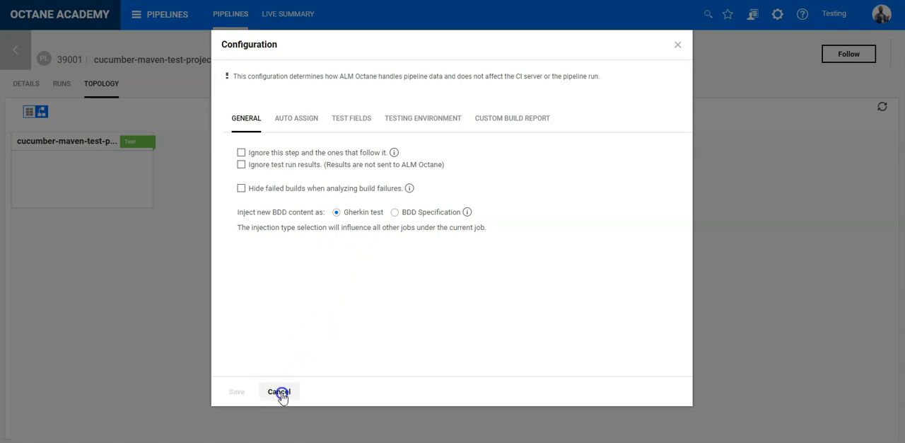
Cancel the job configuration, return to pipelines, and switch to the Jenkins cucumber-maven-test-project page
click(279, 391)
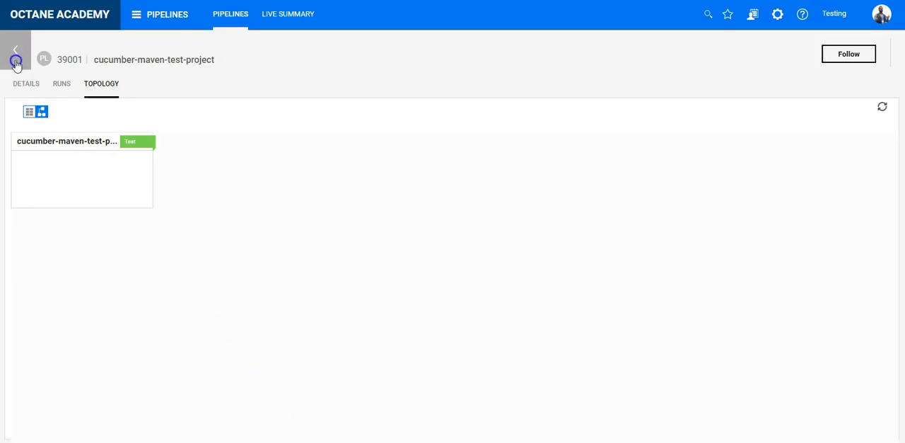
click(15, 59)
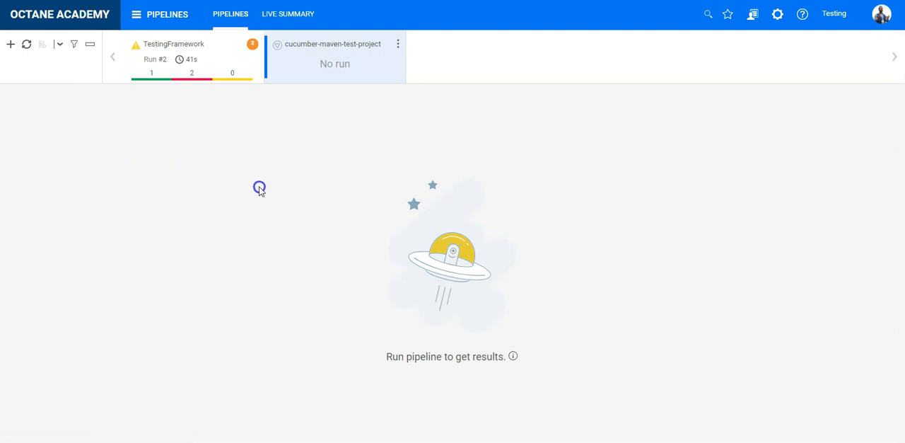
mouse_move(302, 189)
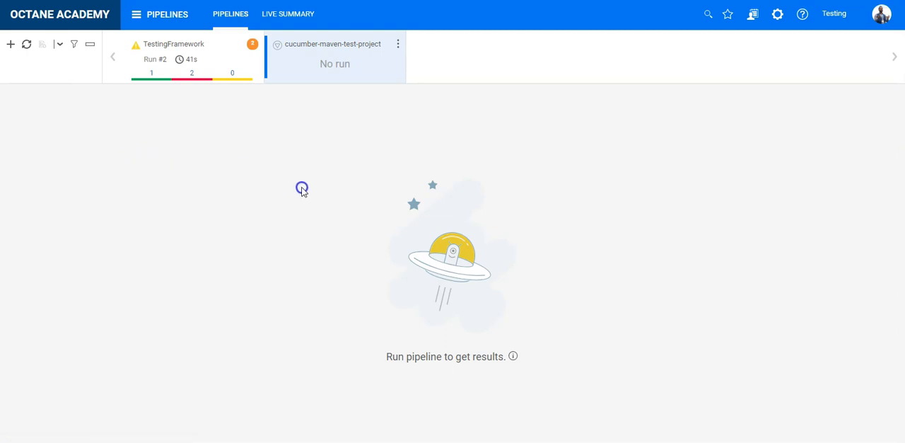
mouse_move(399, 51)
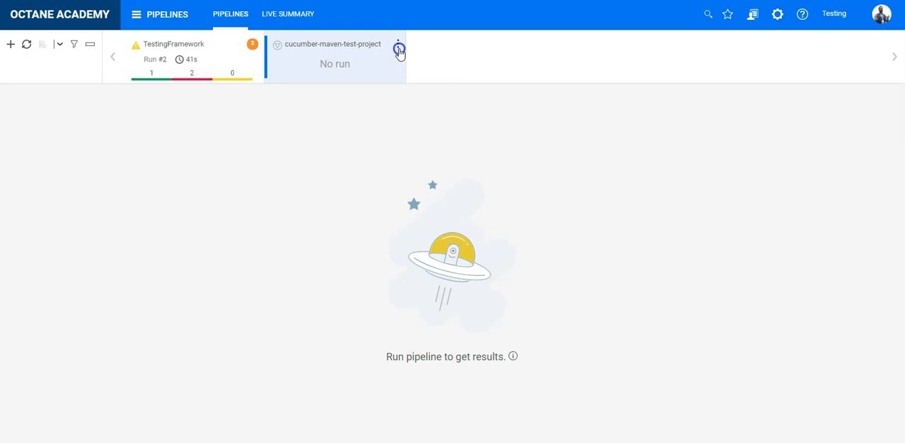
mouse_move(378, 75)
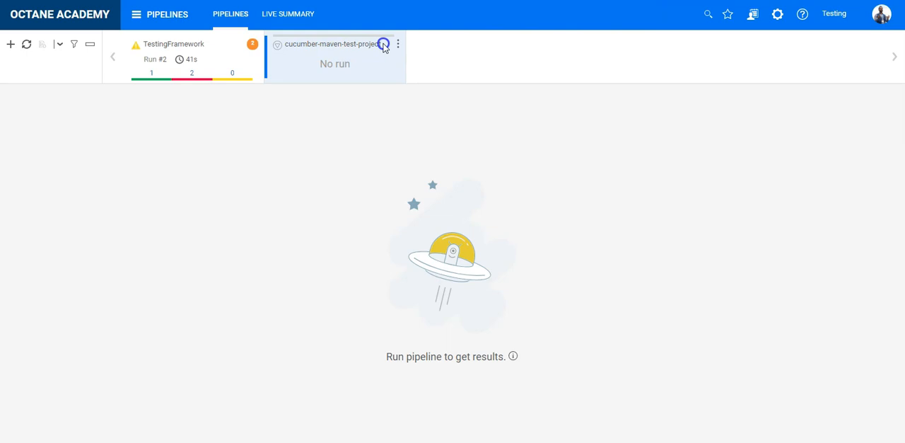
click(384, 44)
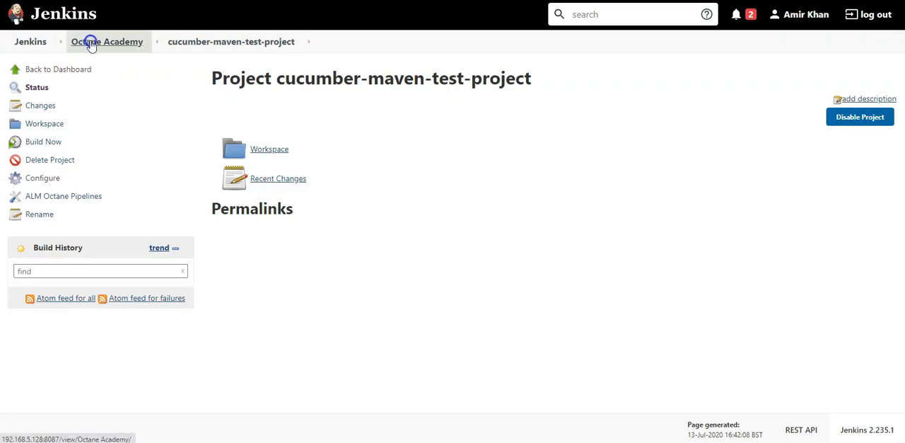
Follow build #1's console output in Jenkins as the Cucumber TestRunner tests execute
click(107, 41)
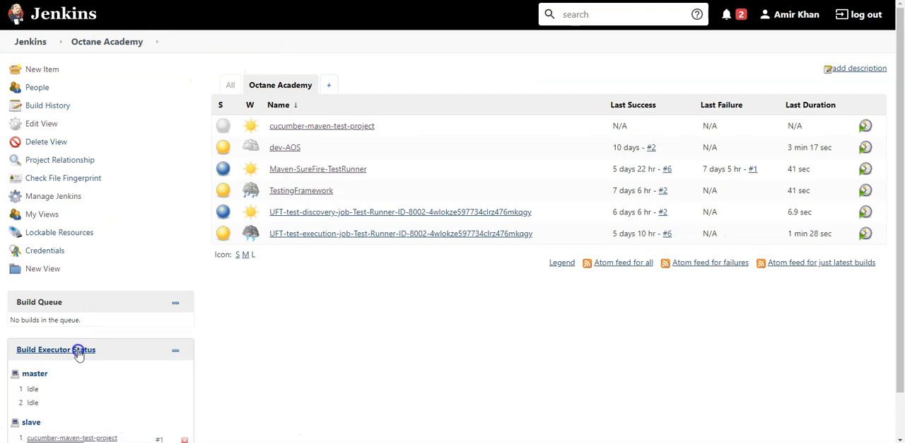
scroll(down, 3)
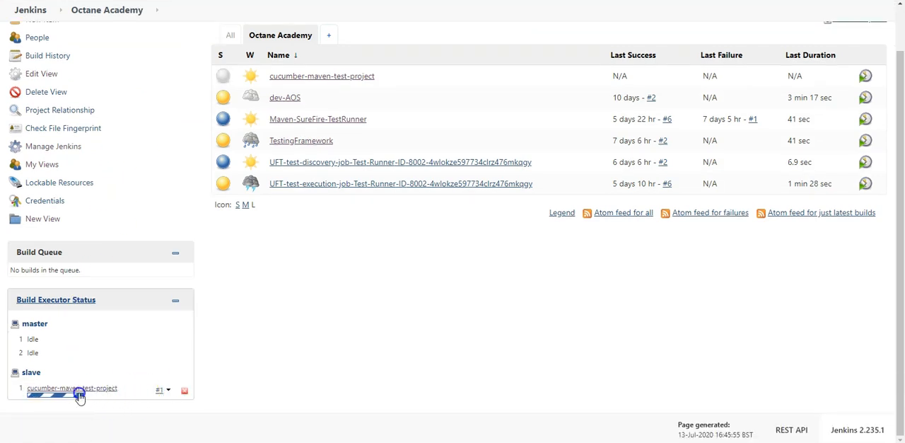
click(167, 389)
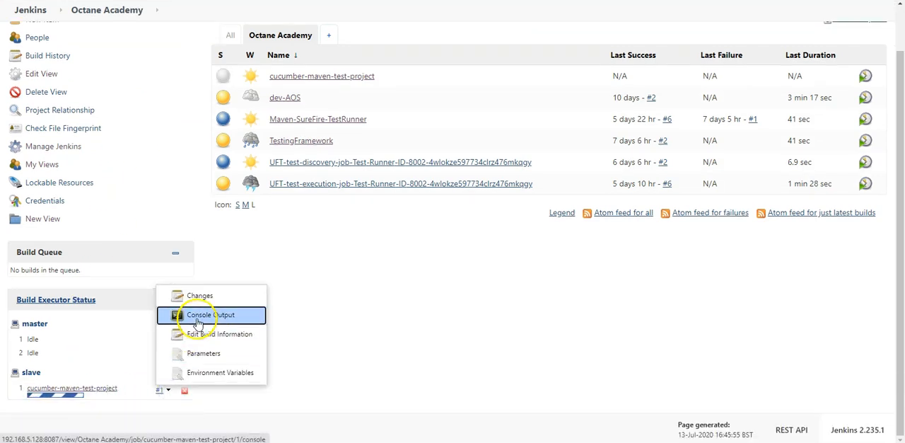
click(209, 314)
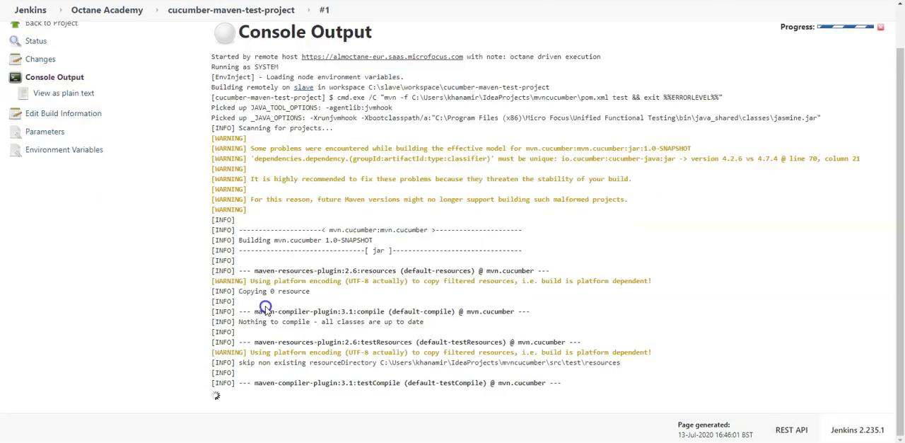
scroll(down, 3)
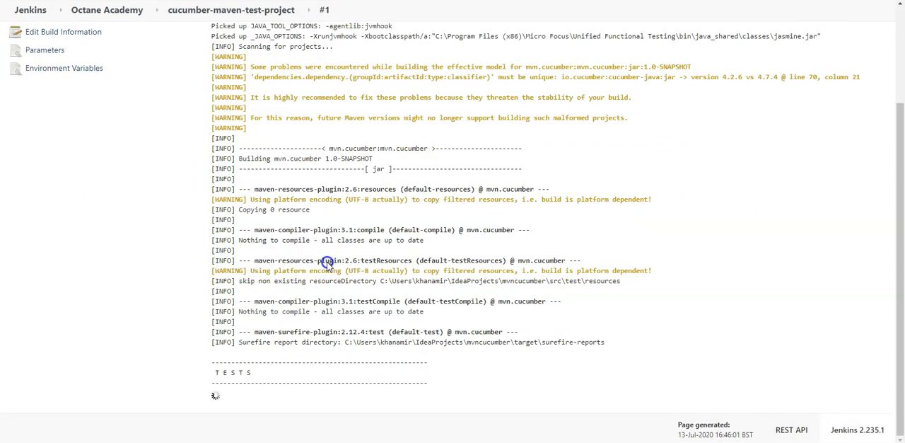
scroll(down, 3)
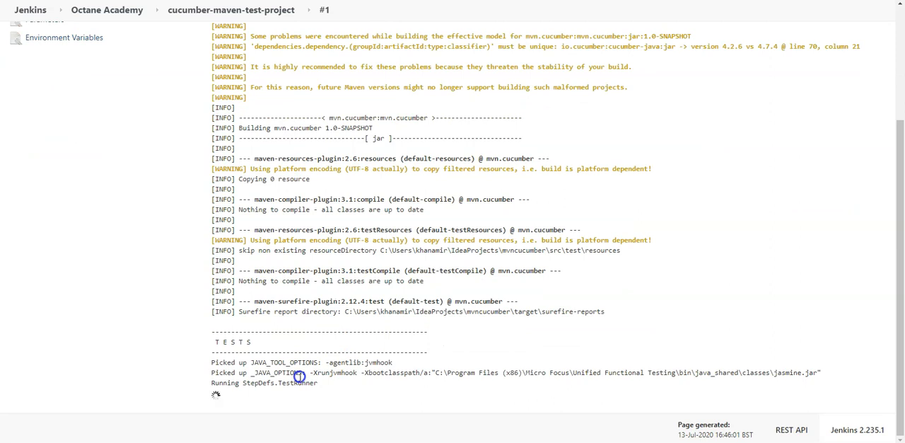
scroll(down, 3)
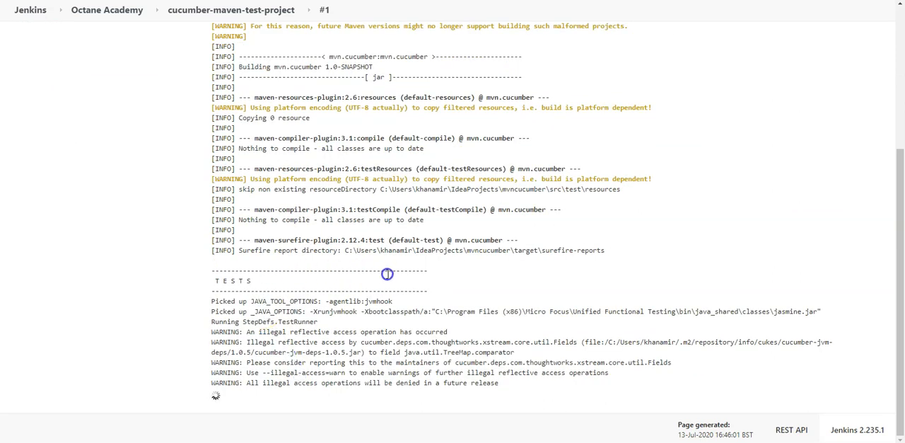
mouse_move(364, 291)
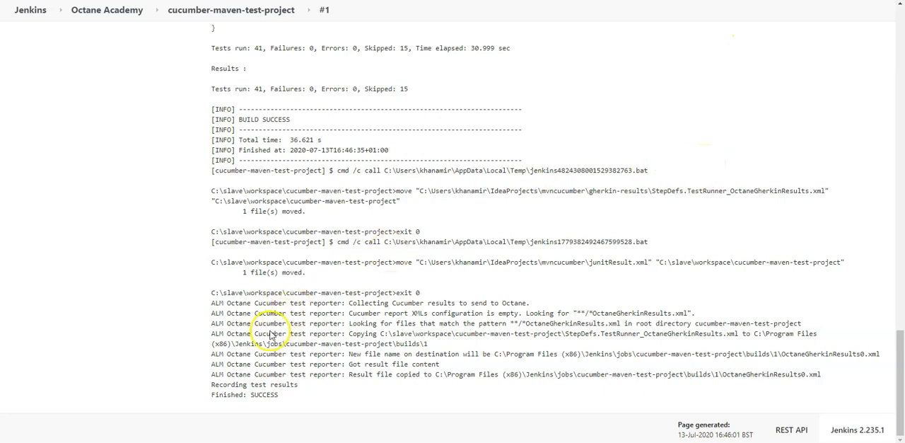
mouse_move(465, 357)
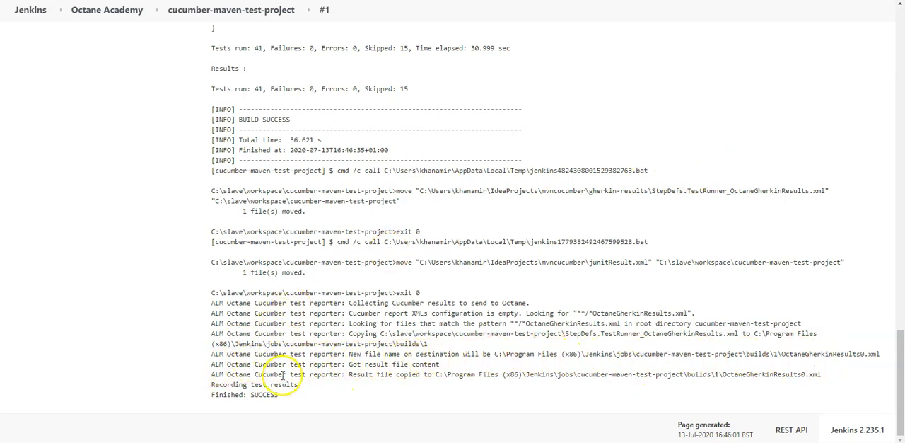
mouse_move(777, 375)
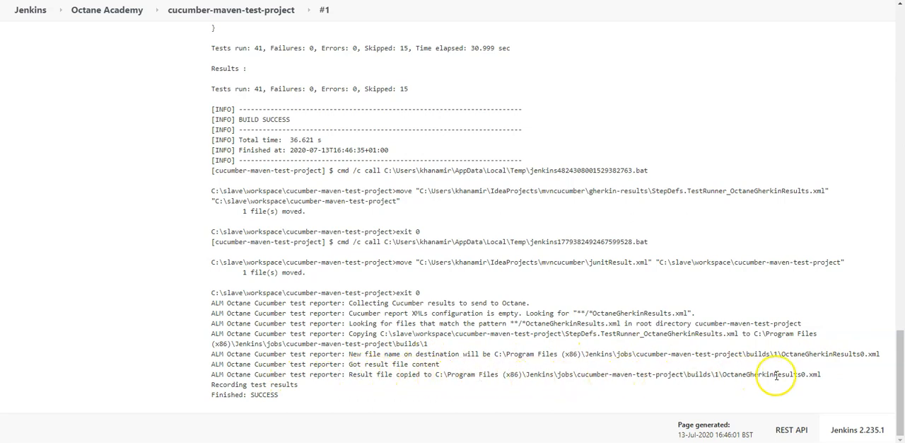
mouse_move(558, 352)
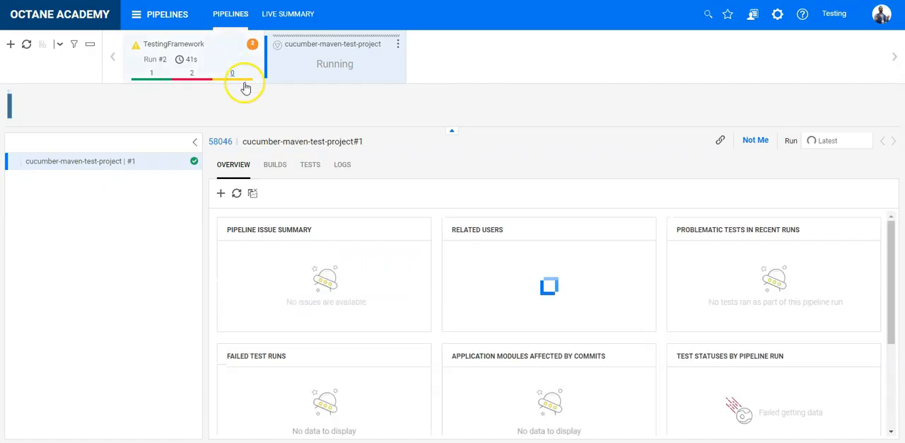
mouse_move(45, 161)
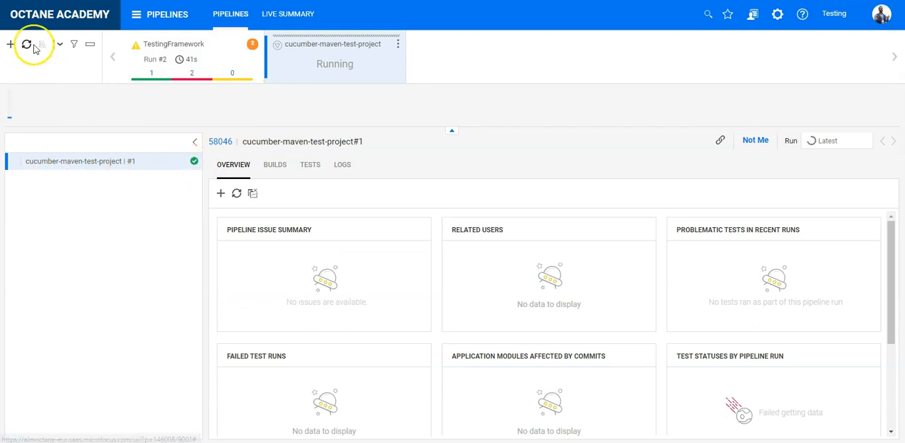
Refresh the pipelines until cucumber-maven-test-project shows Run #1 succeeded in 47s
click(26, 44)
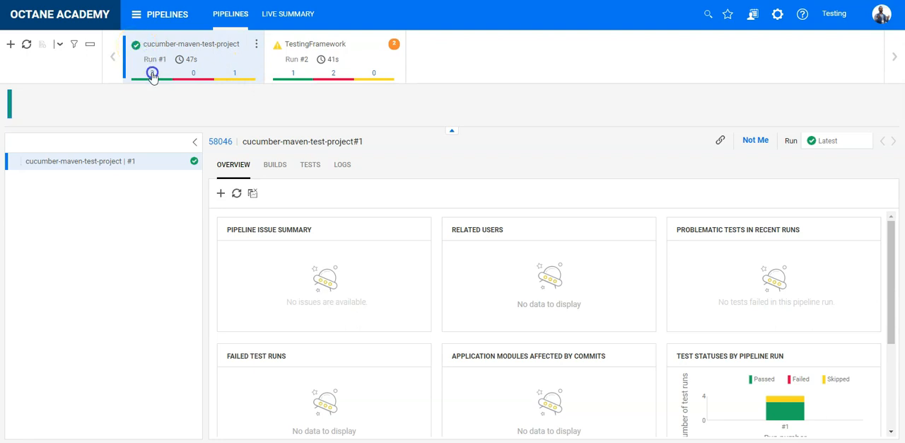
mouse_move(240, 74)
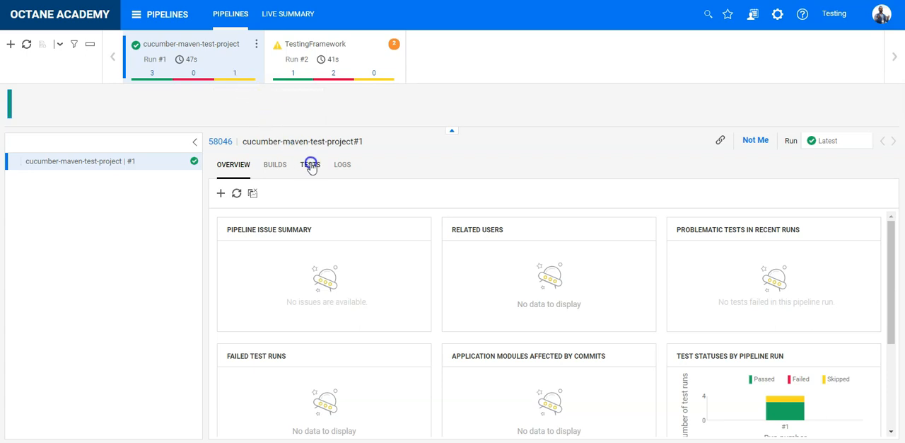
List run #1's four Gherkin test runs, including Login to AOS and Register User to AOS
click(310, 164)
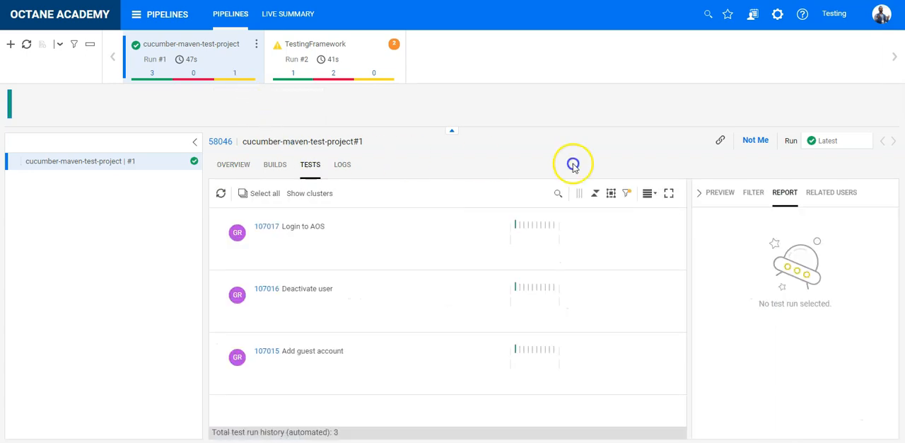
click(627, 193)
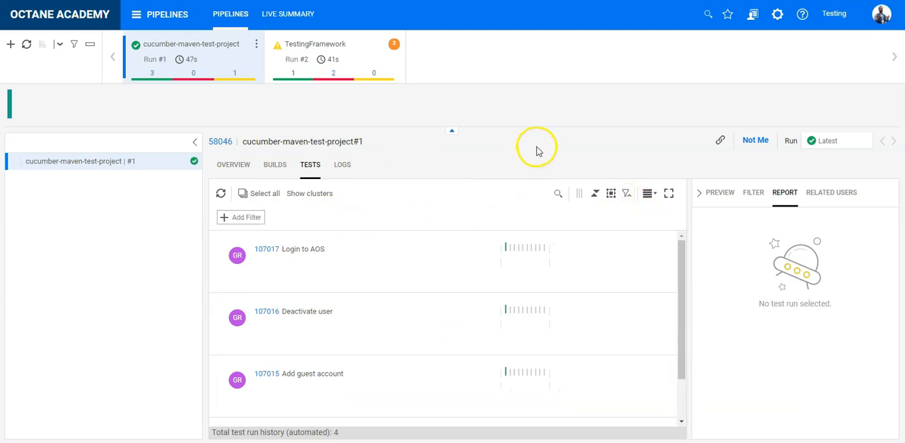
scroll(down, 3)
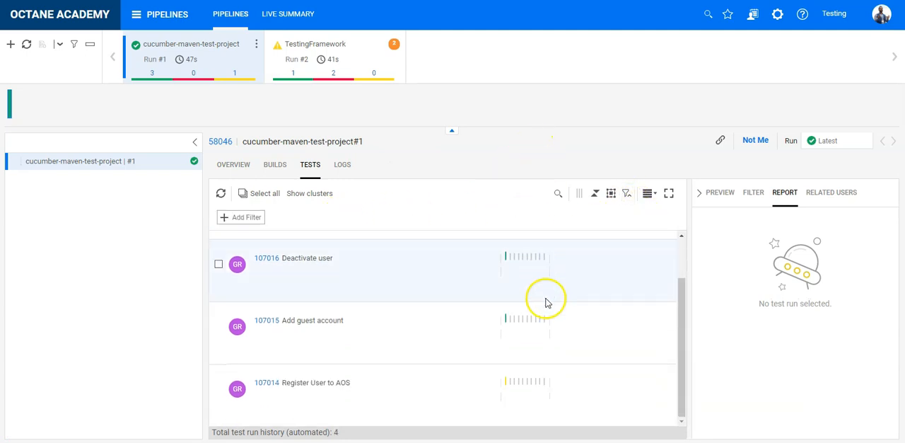
scroll(up, 3)
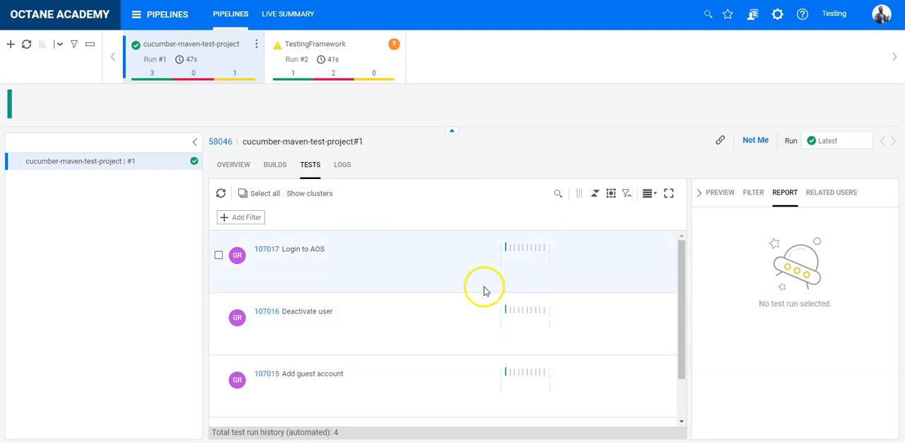
mouse_move(267, 272)
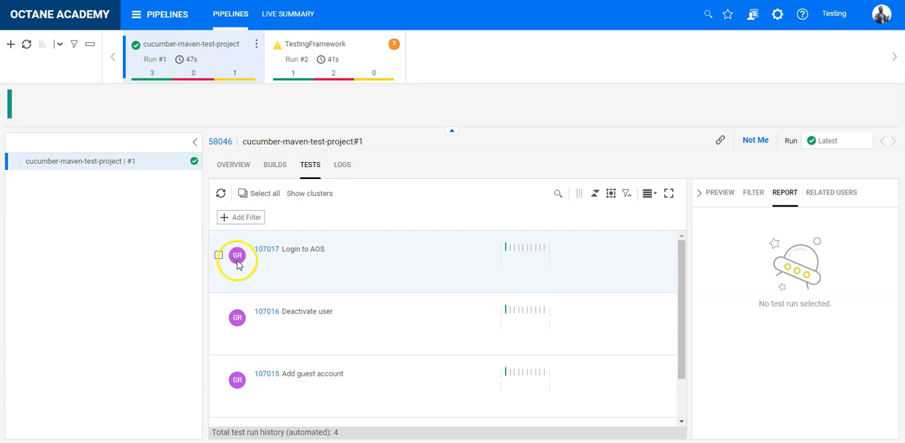
mouse_move(236, 255)
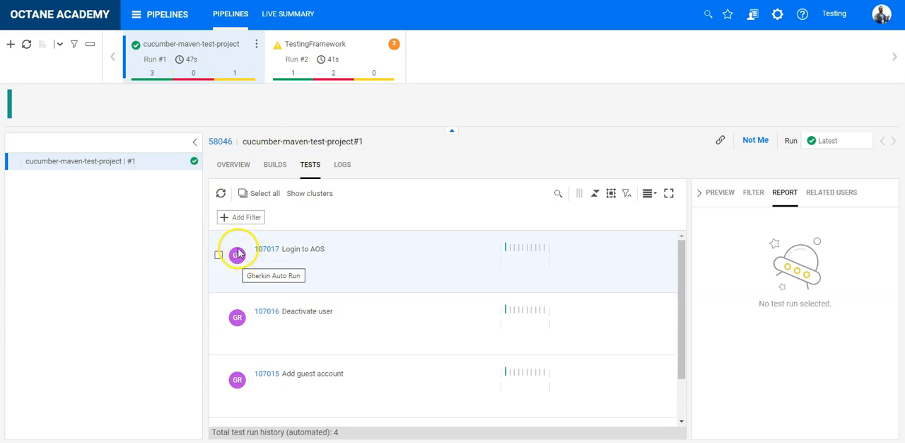
mouse_move(246, 258)
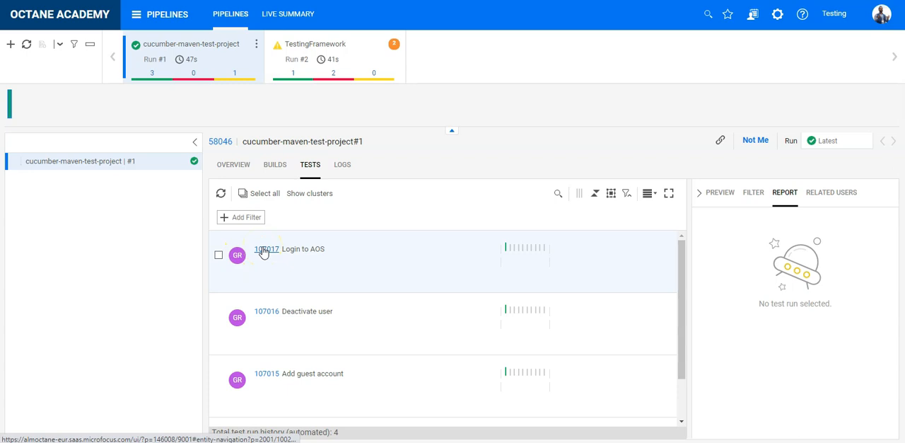
mouse_move(267, 249)
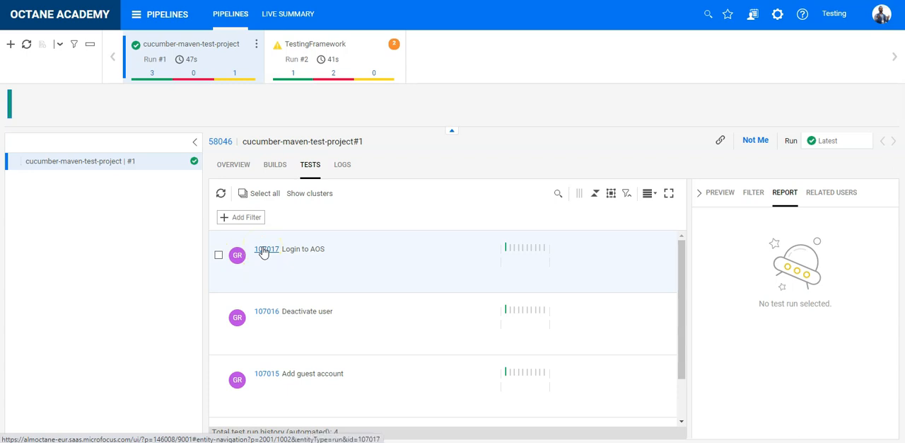
Open run 107017 to view Gherkin test 99003 Login to AOS, marked Automated
click(267, 248)
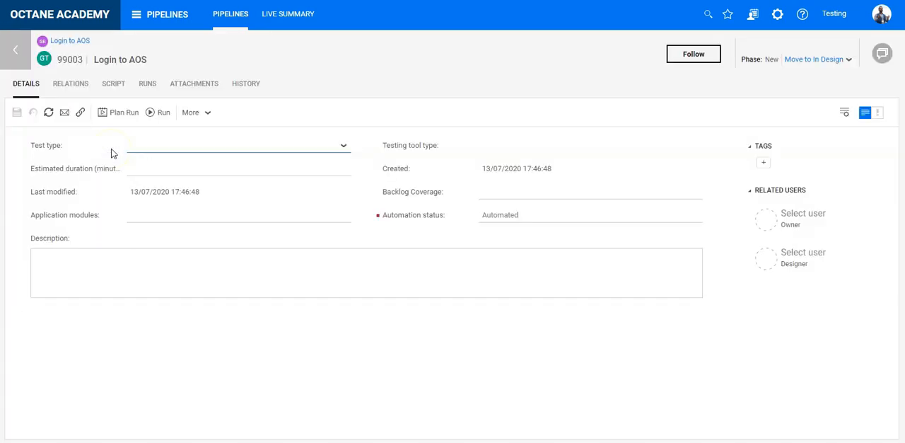
mouse_move(504, 231)
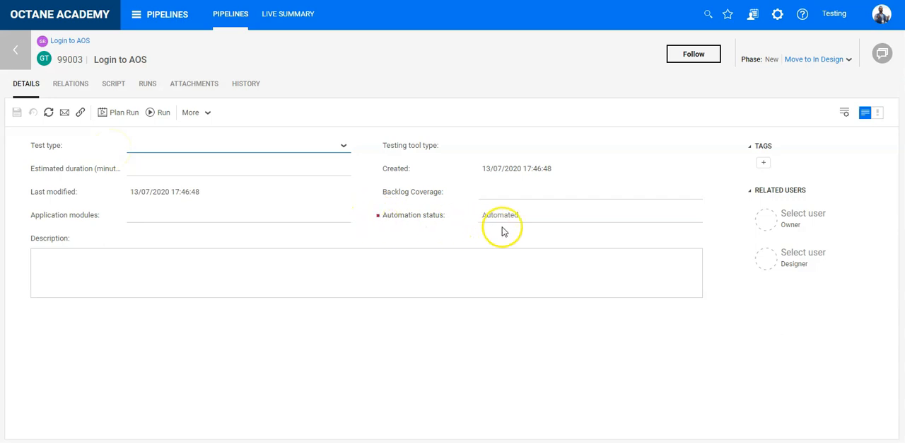
mouse_move(287, 185)
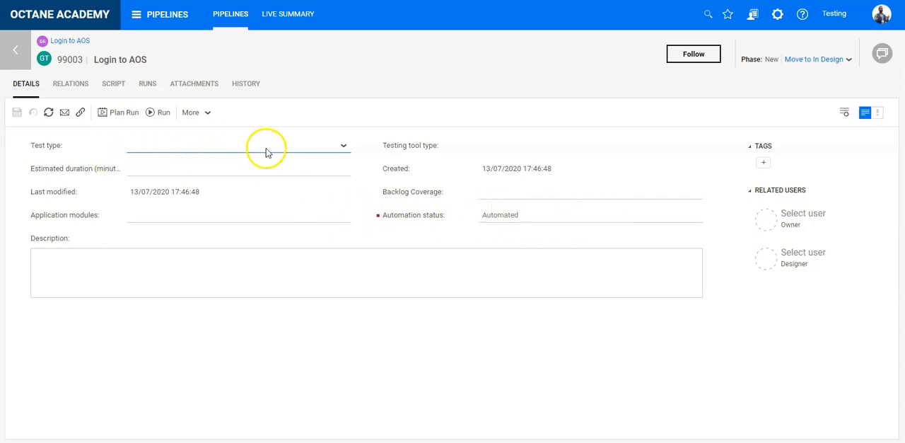
mouse_move(113, 84)
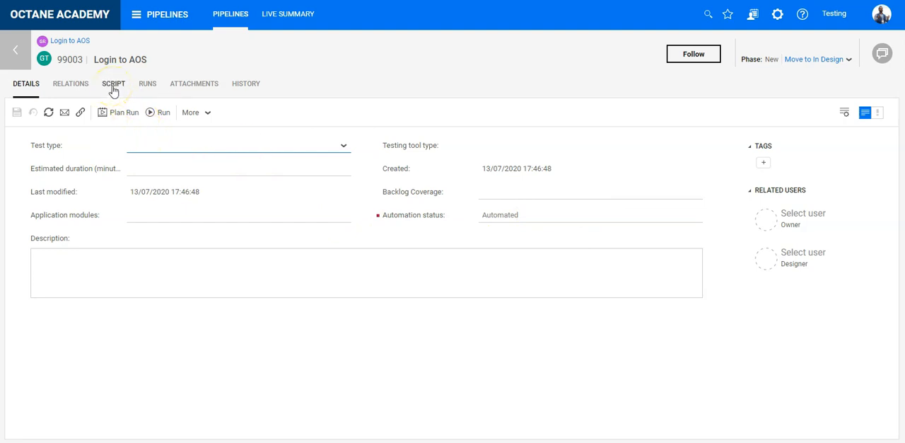
click(113, 83)
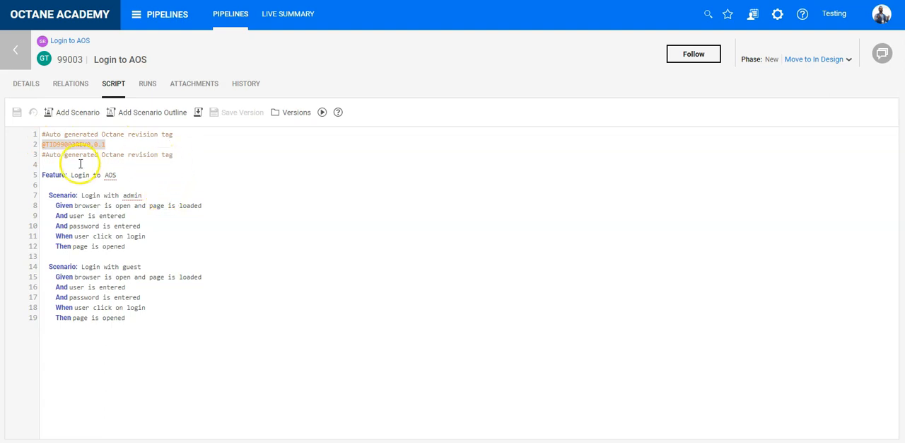
click(64, 154)
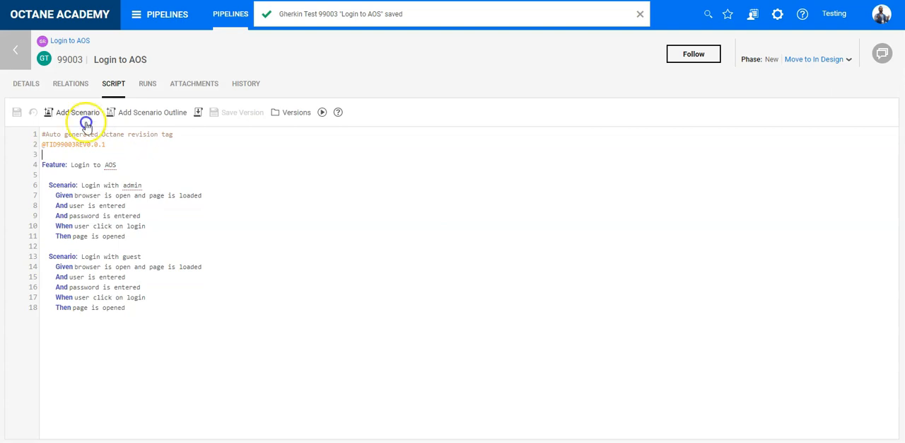
mouse_move(124, 325)
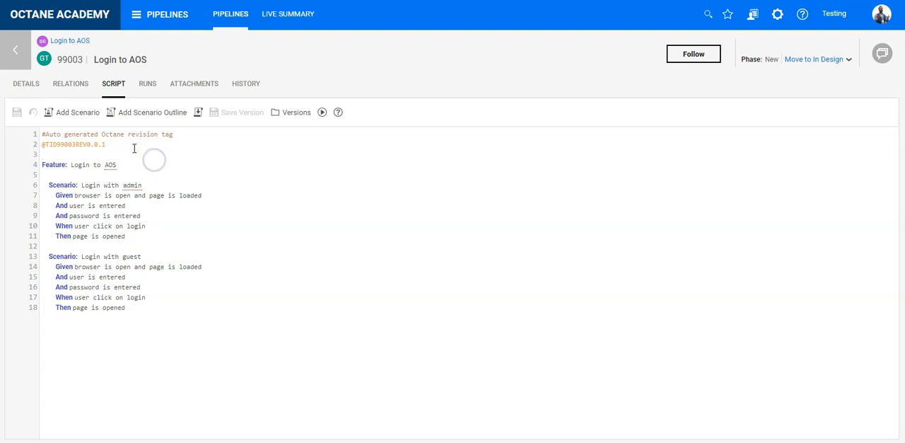
double_click(75, 144)
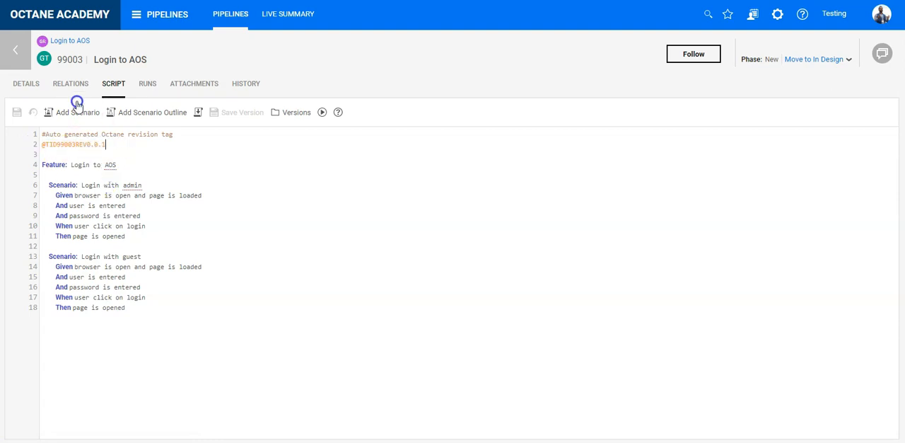
Navigate back to cucumber-maven-test-project run #1 and show its overview chart
click(15, 49)
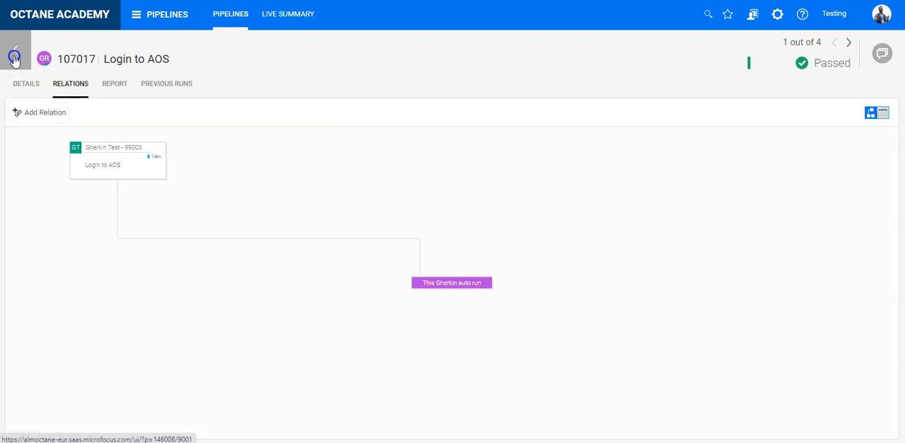
click(15, 57)
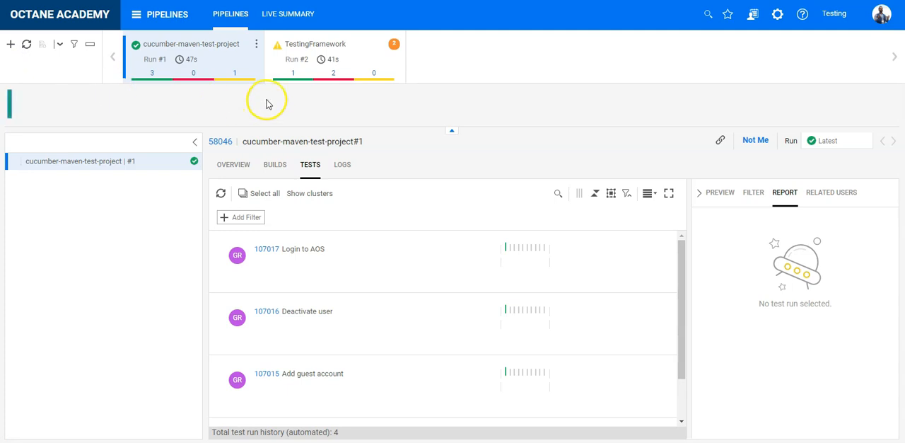
click(234, 164)
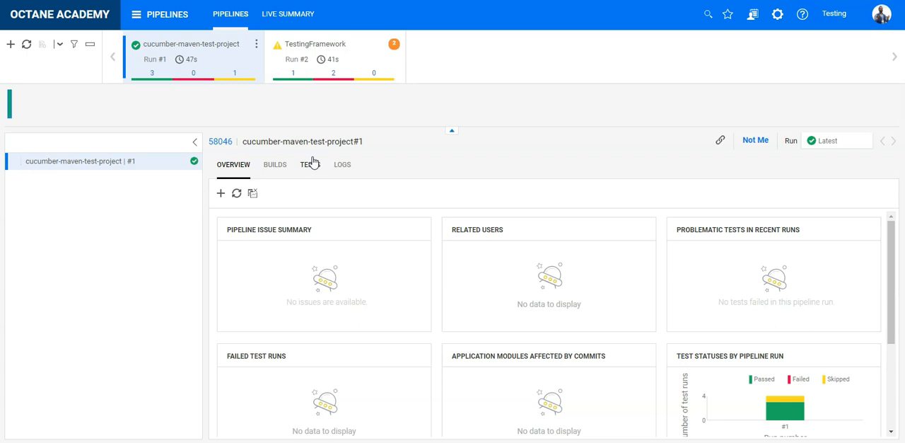
mouse_move(267, 114)
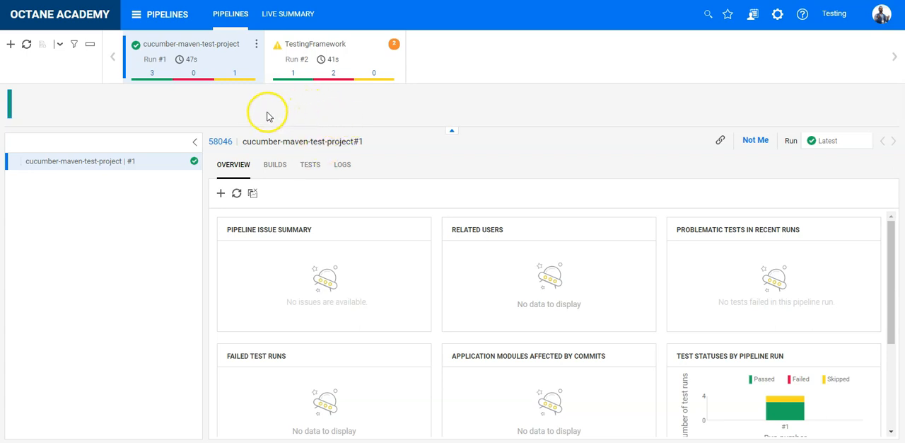
mouse_move(97, 37)
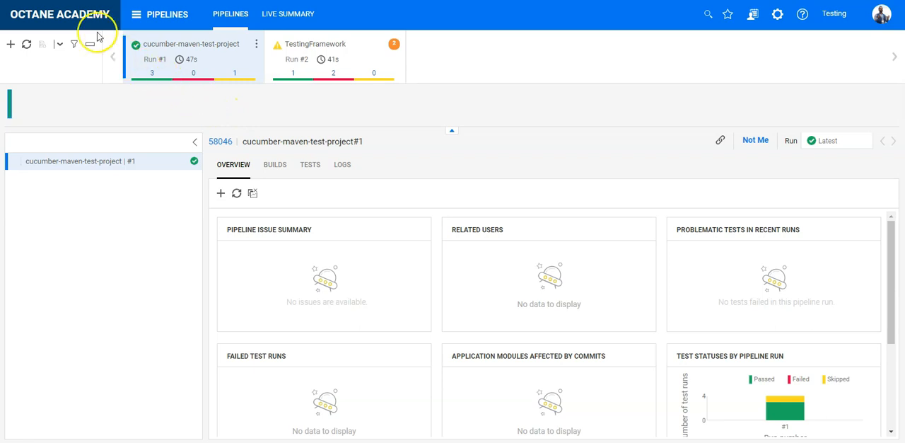